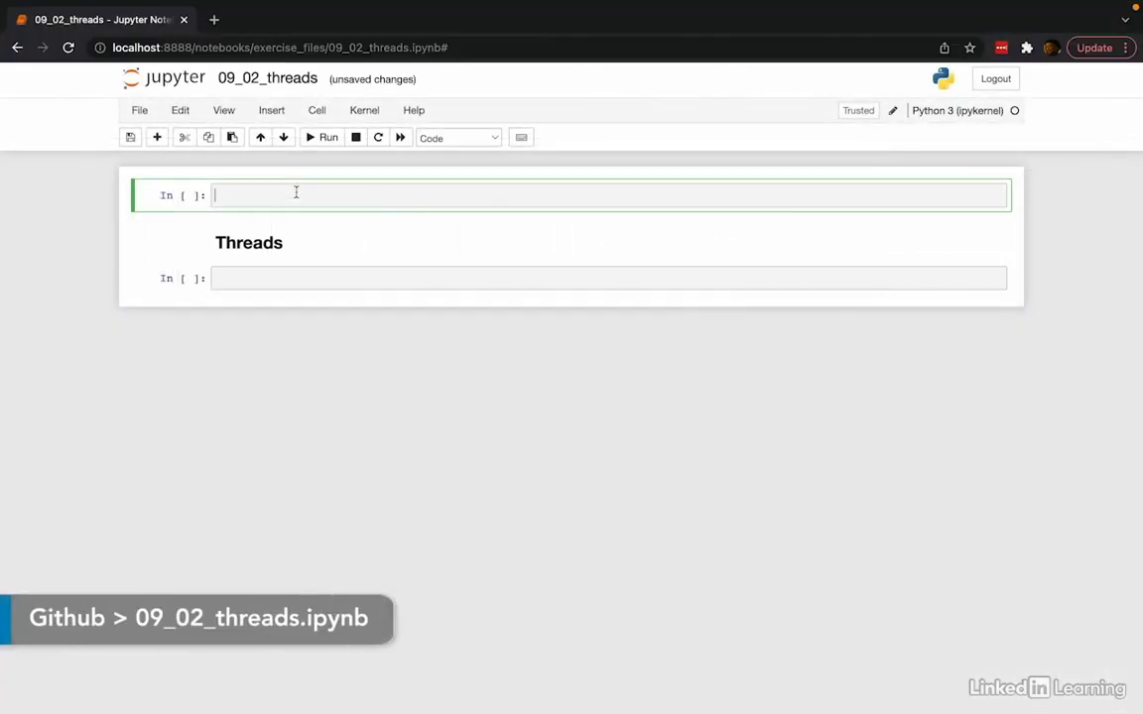
Import the threading and time modules in the first cell and run it
type("import")
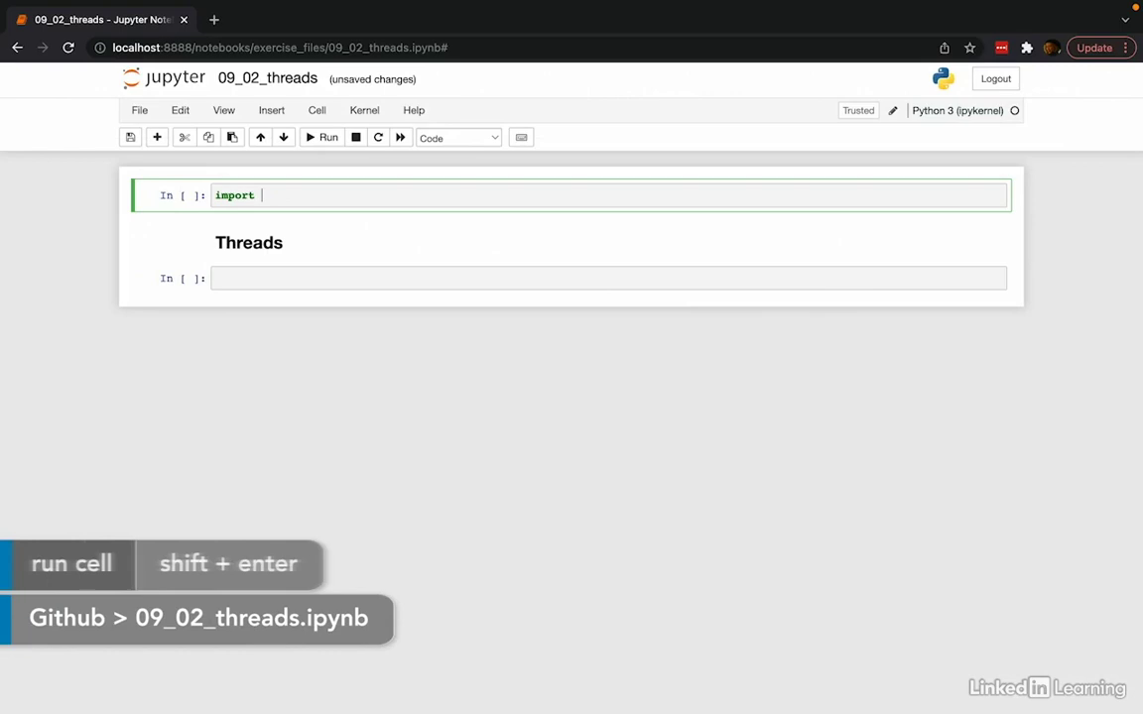
type("threading")
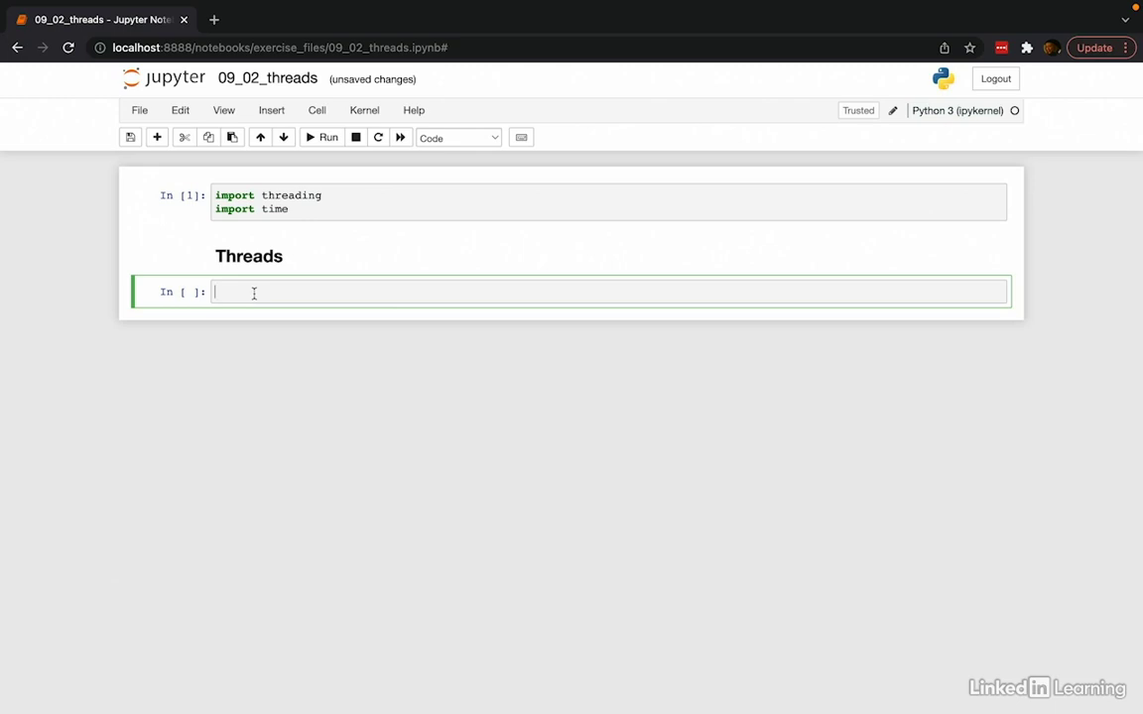
Define longSquare(num), which sleeps one second and returns num**2
type("def")
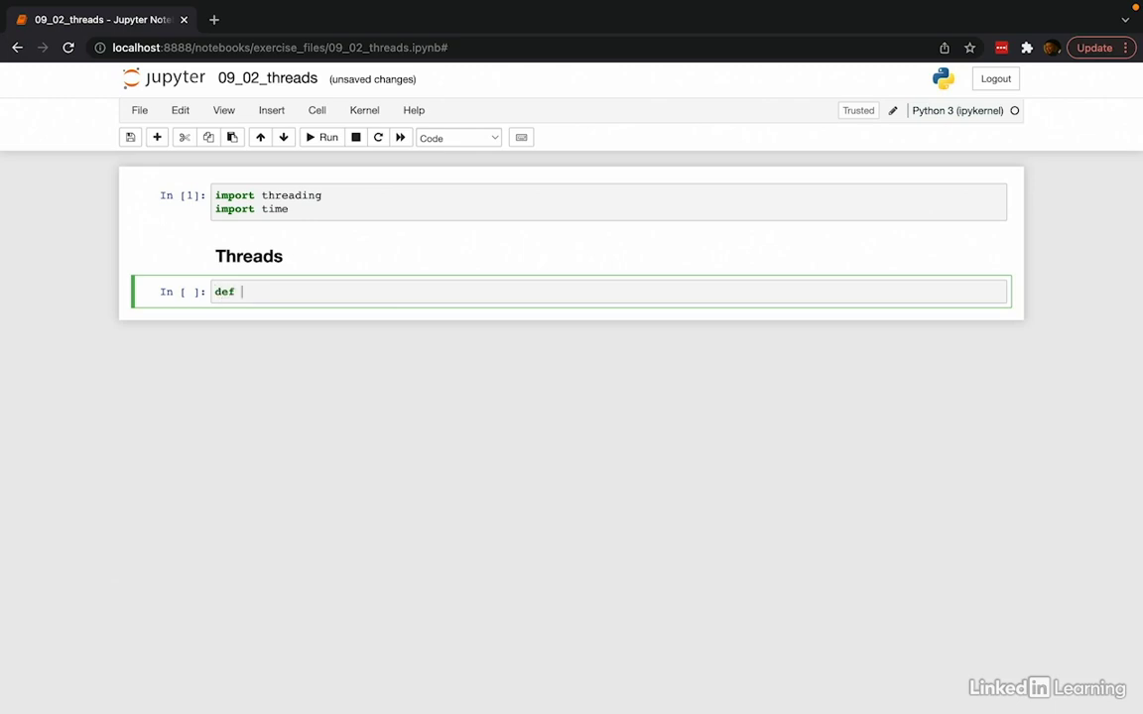
type("longSquare()")
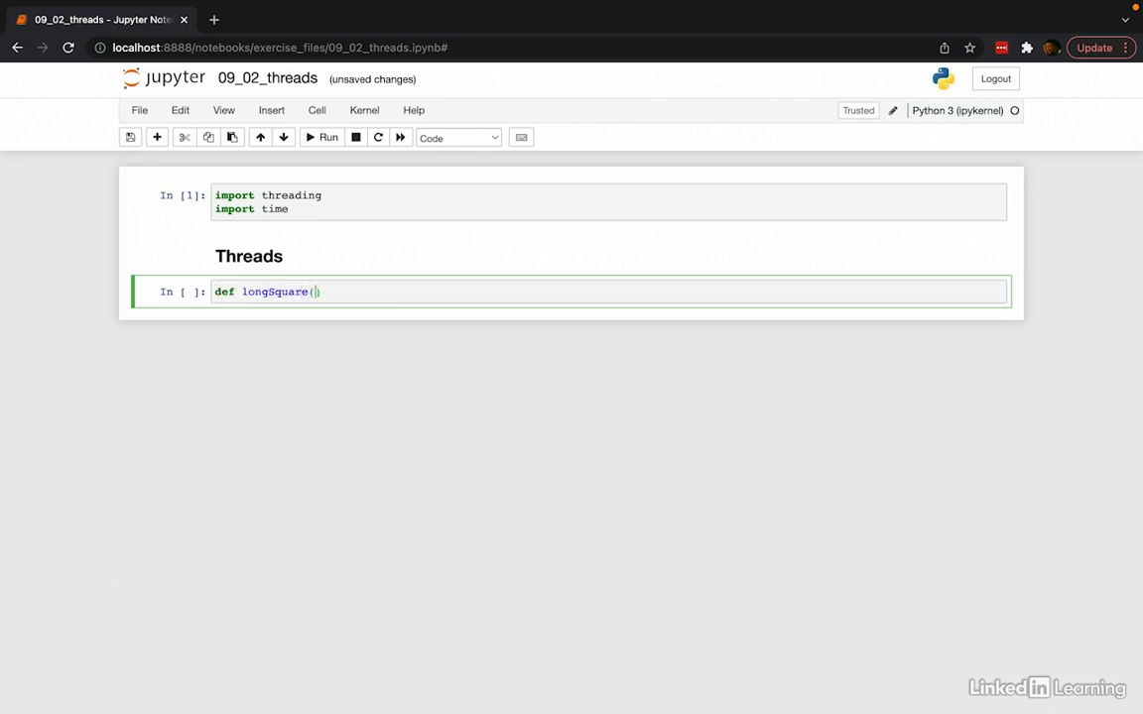
type("num):")
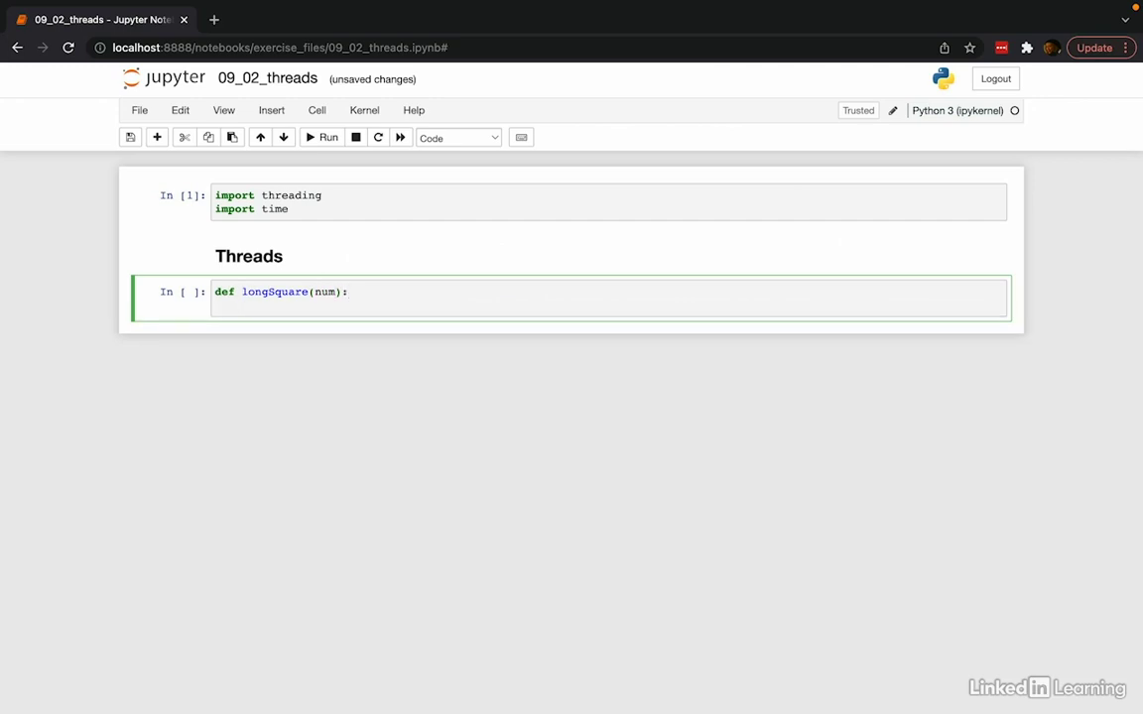
type("time.sleep(1)")
type("return nu")
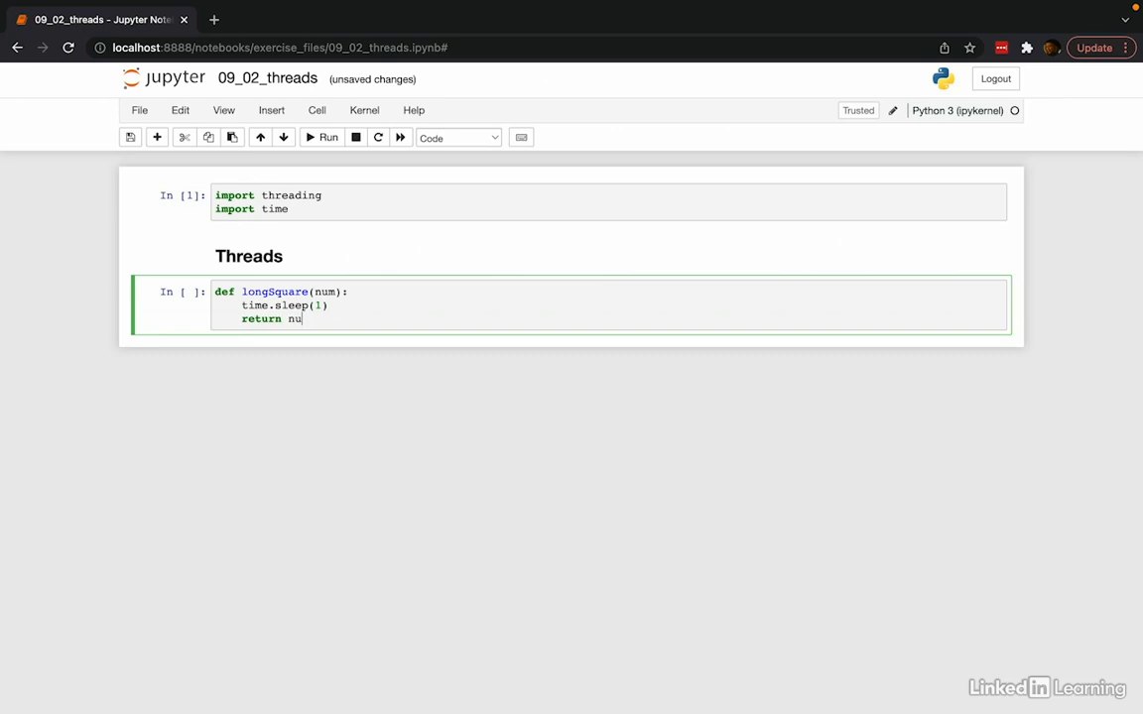
type("m**2")
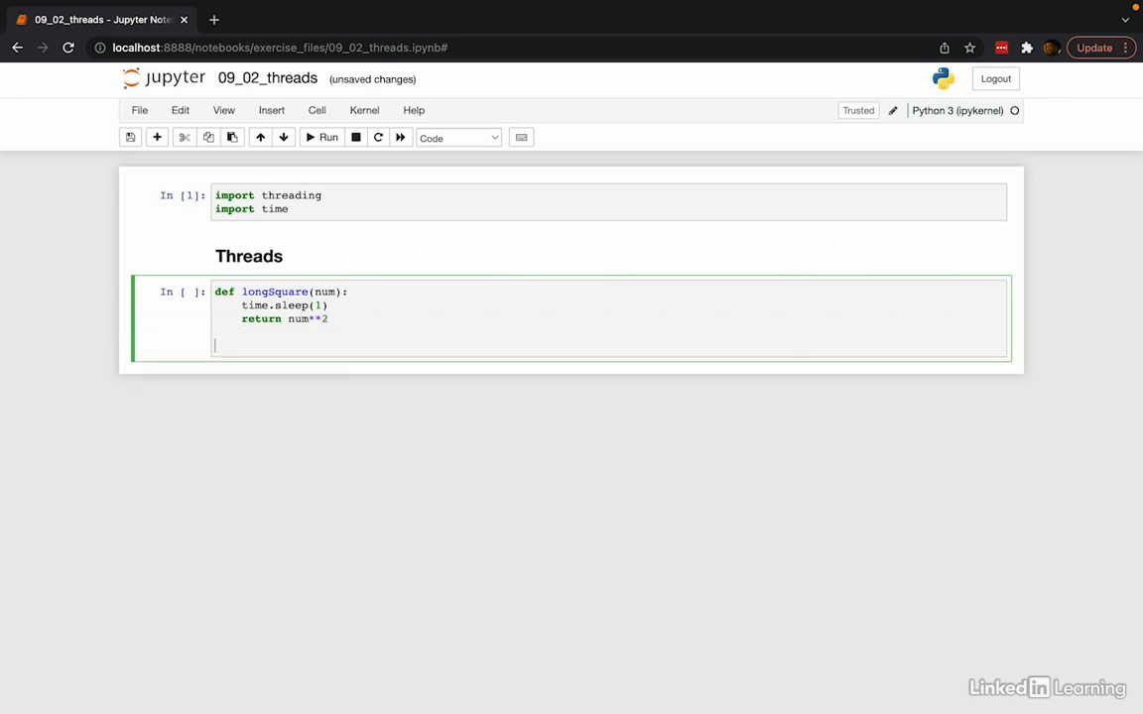
type("()")
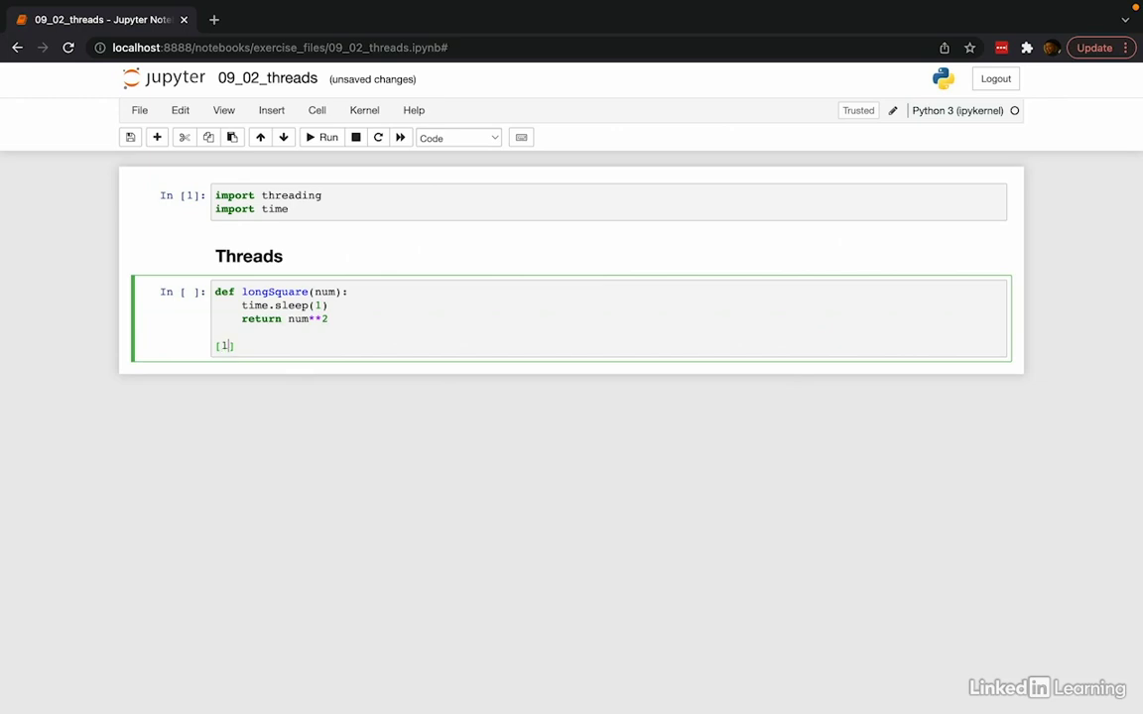
Map longSquare over range(0, 5) with a list comprehension and run the cell
type("longSquare(n)")
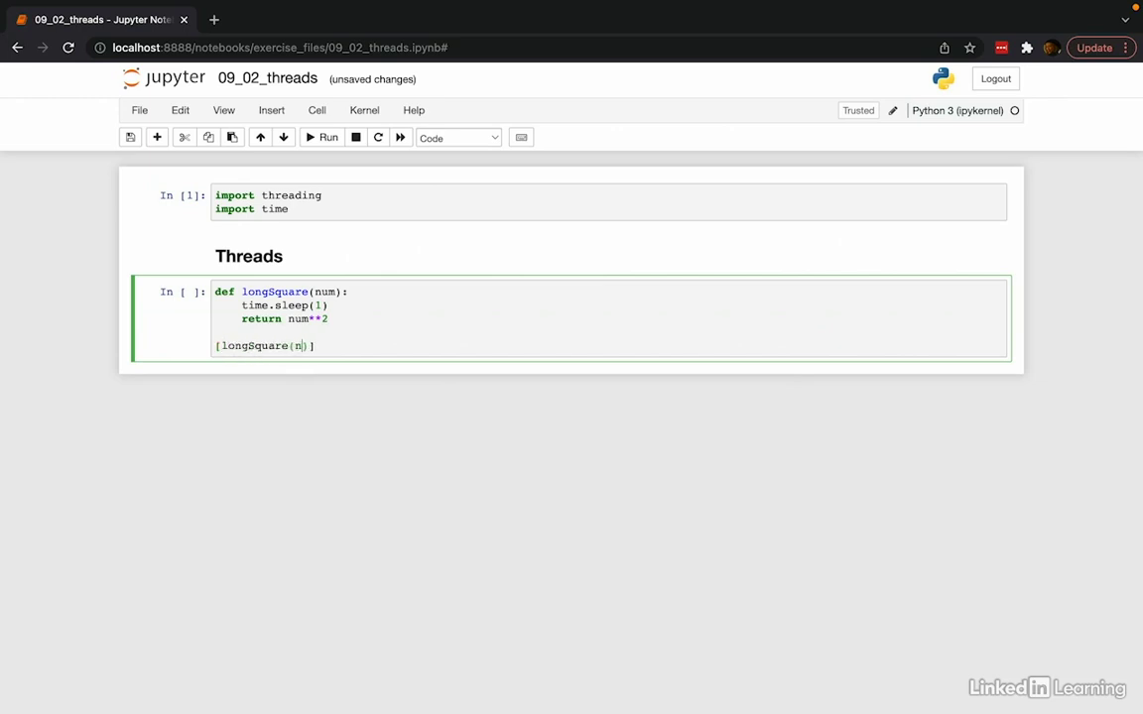
type("for n in range(0, 5")
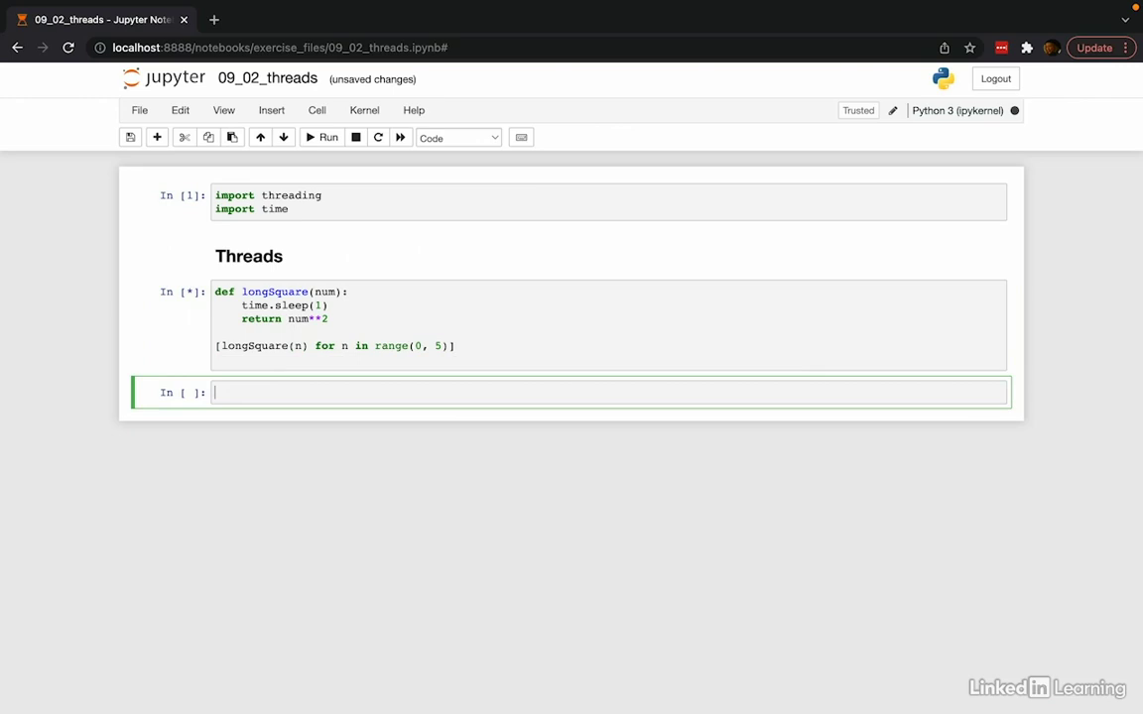
Let the longSquare cell finish with [0, 1, 4, 9, 16] and move to the empty cell
left_click(329, 137)
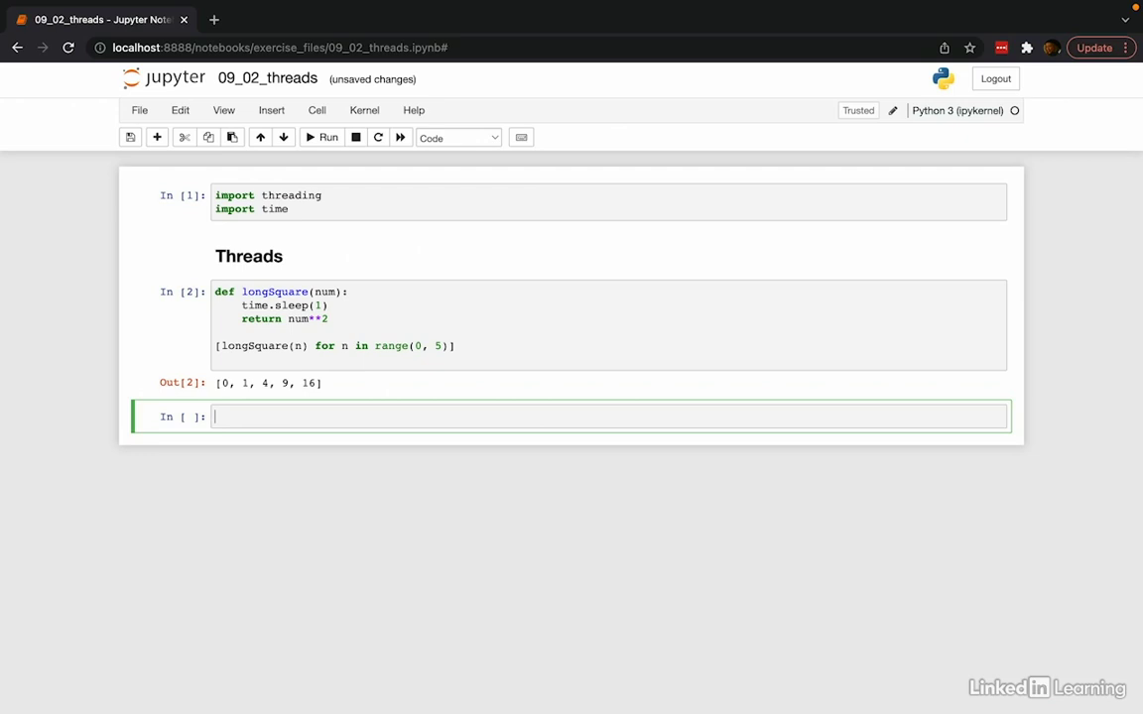
Assign t1 and t2 as threading.Thread objects in a new cell
type("t1 =")
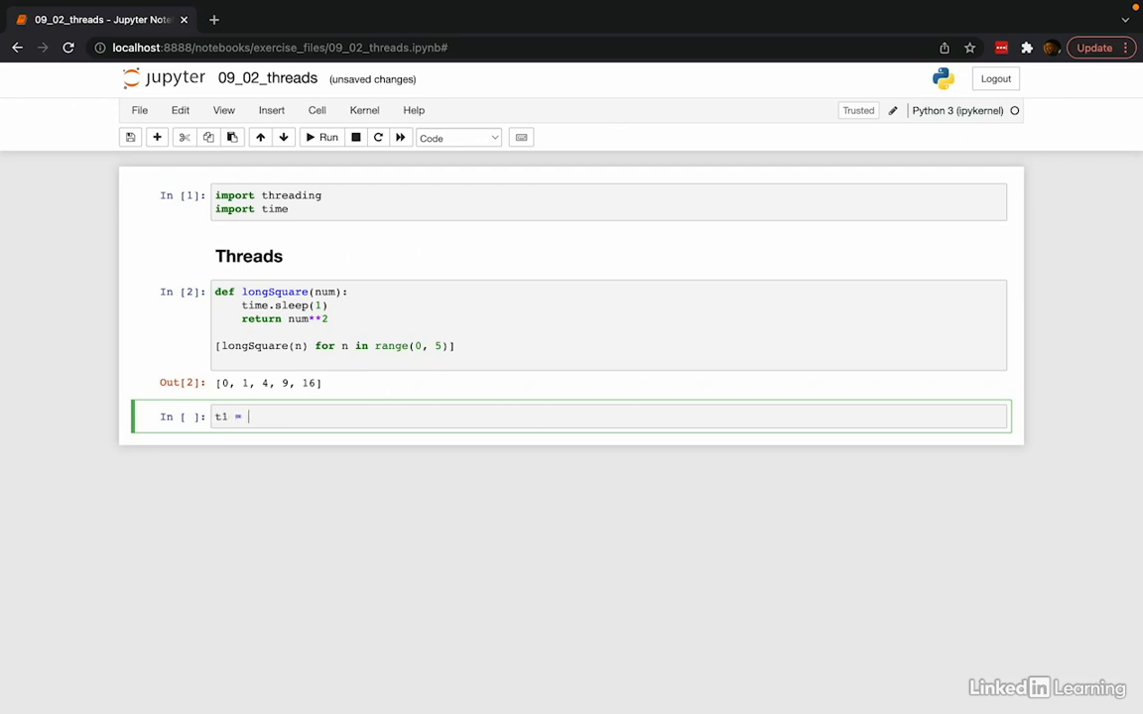
type("threading.T")
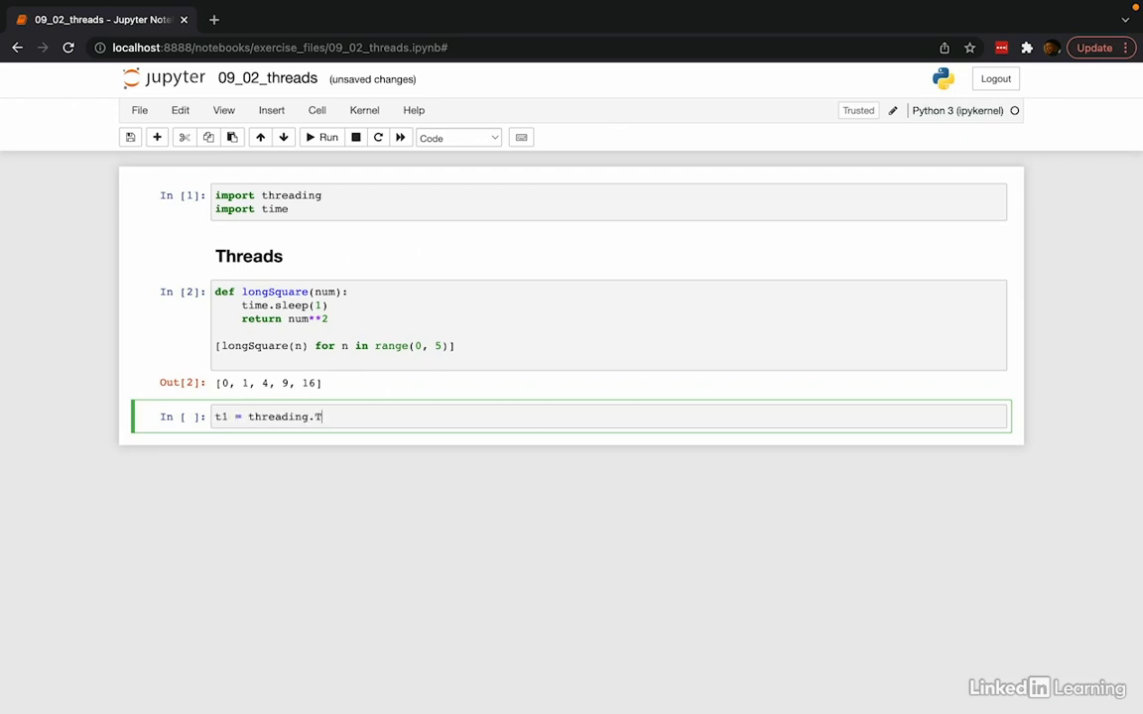
type("hread()")
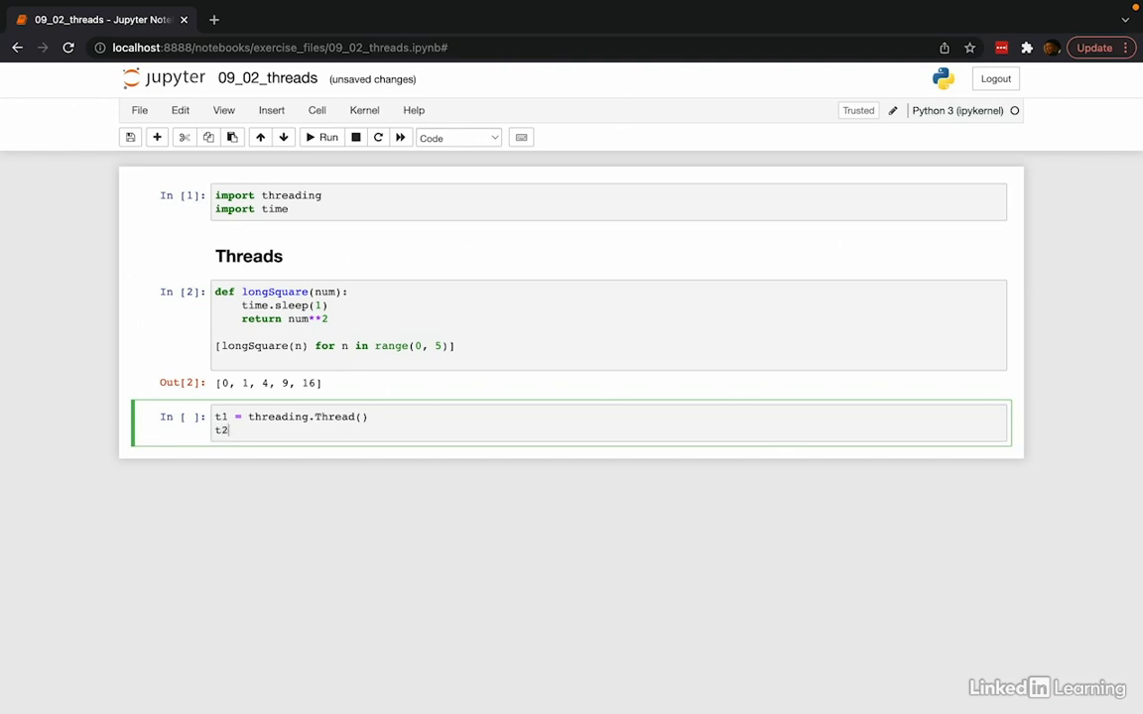
type("= threading.Thread")
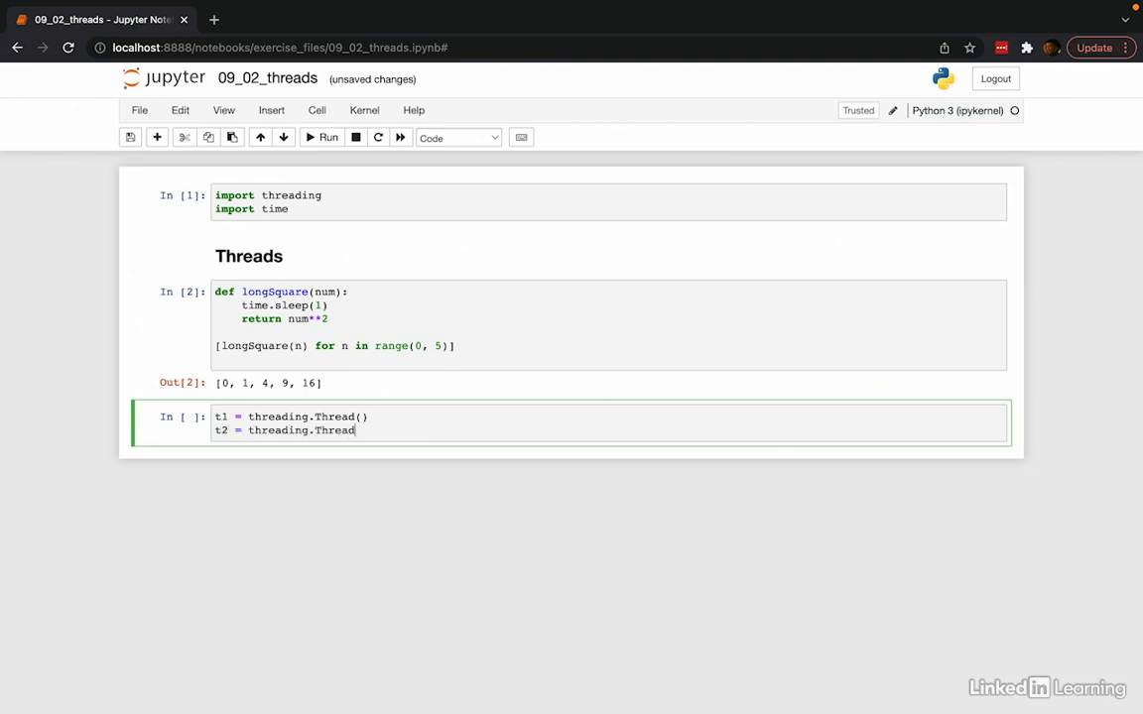
type("()")
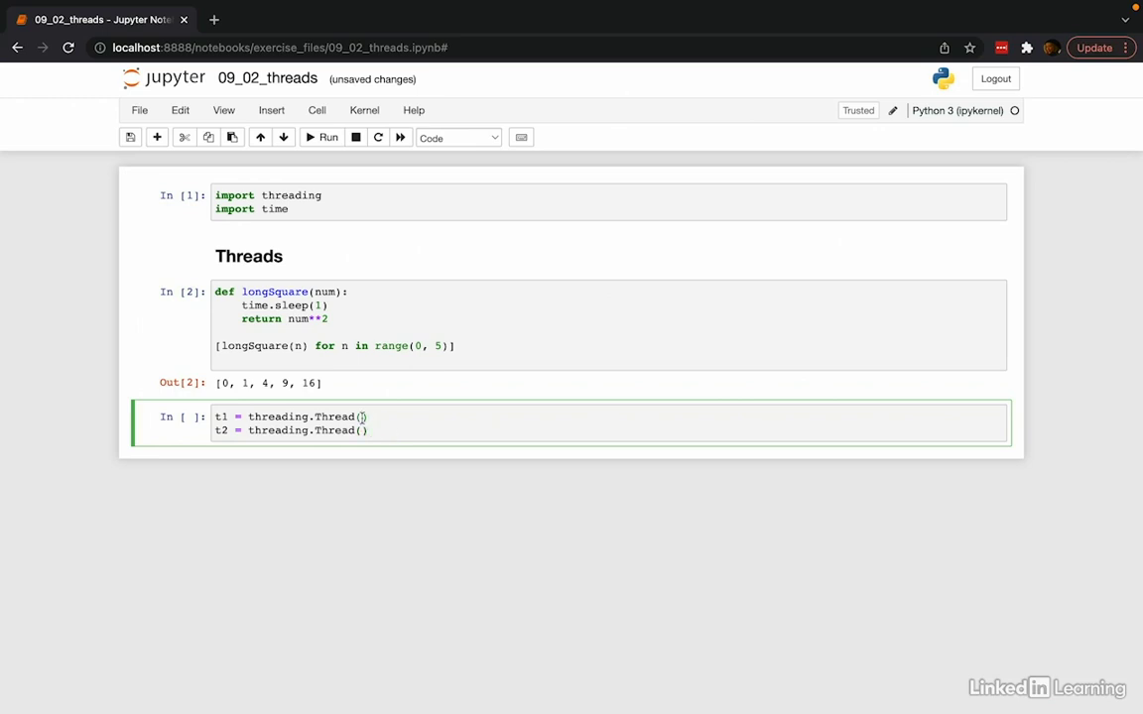
Give both threads target=longSquare with args (1,) and (2,)
type("target=lo")
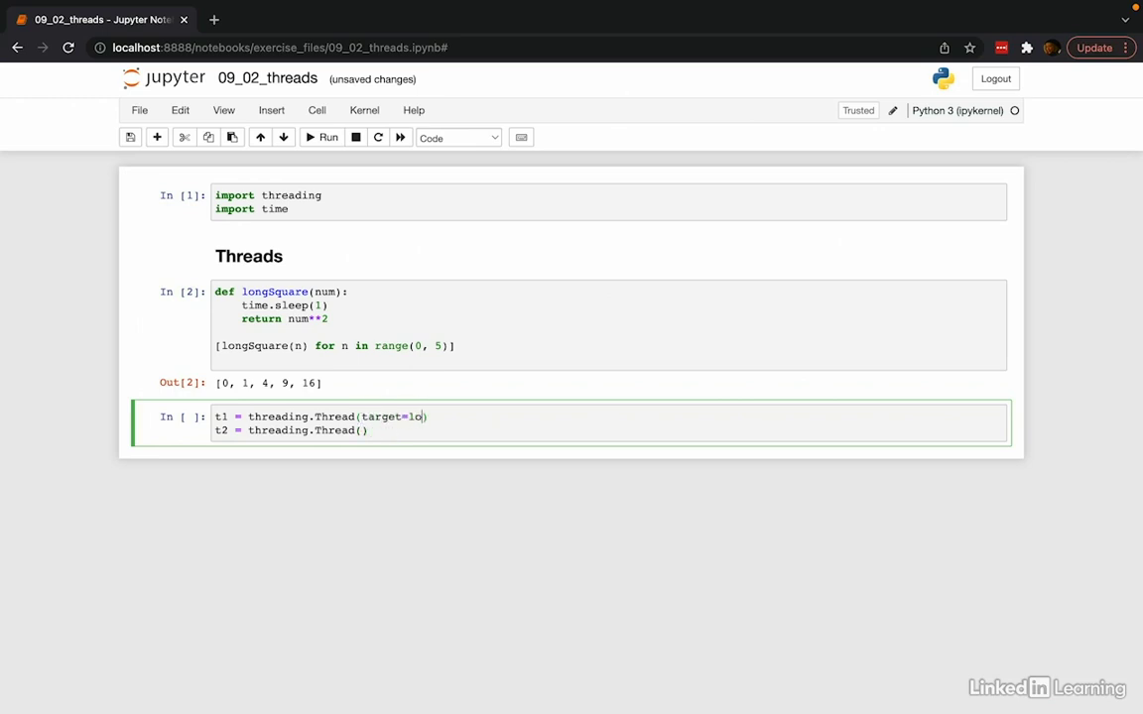
type("ngSquare")
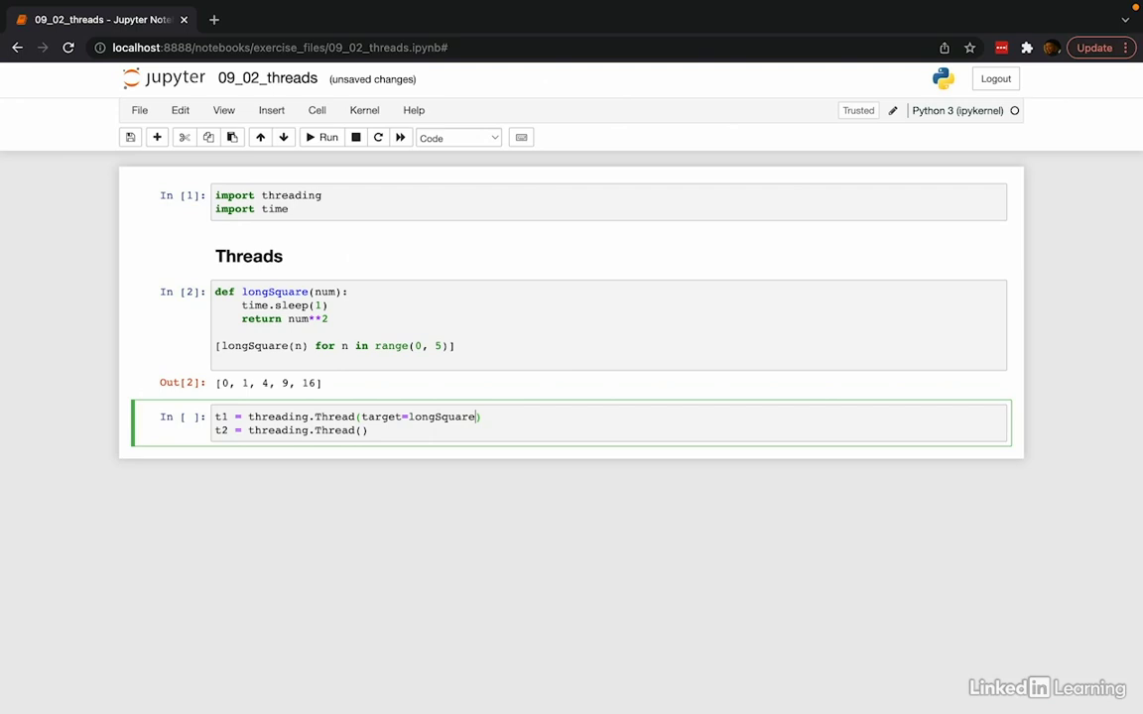
type(",")
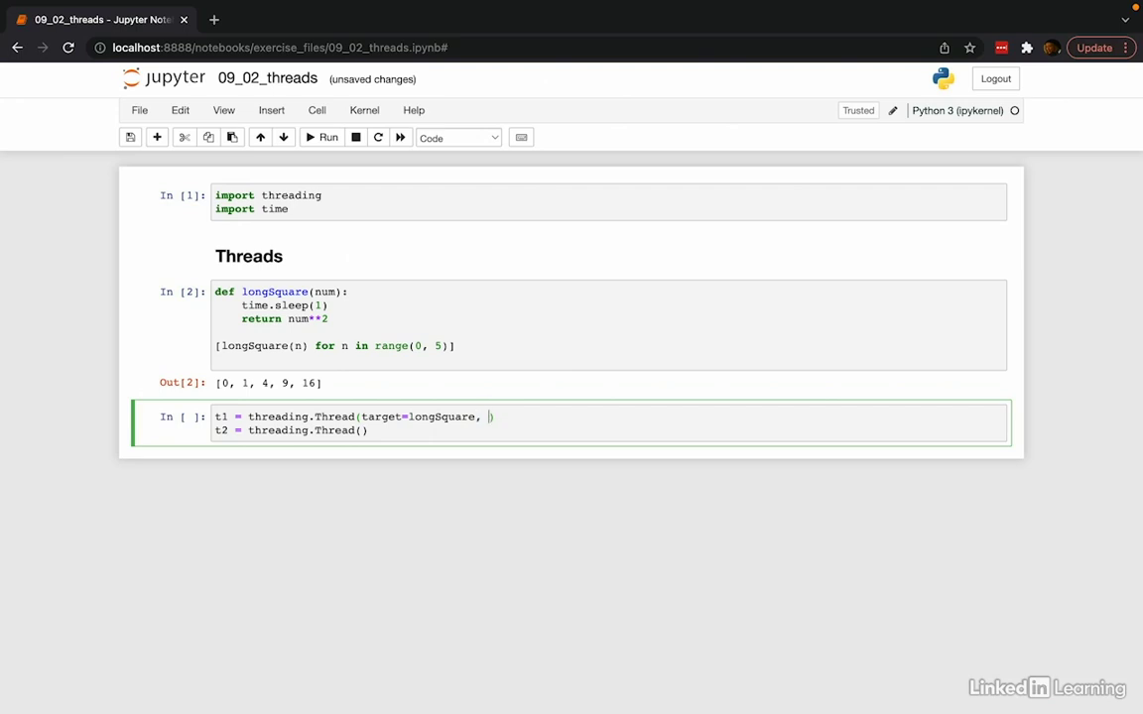
type("args=()")
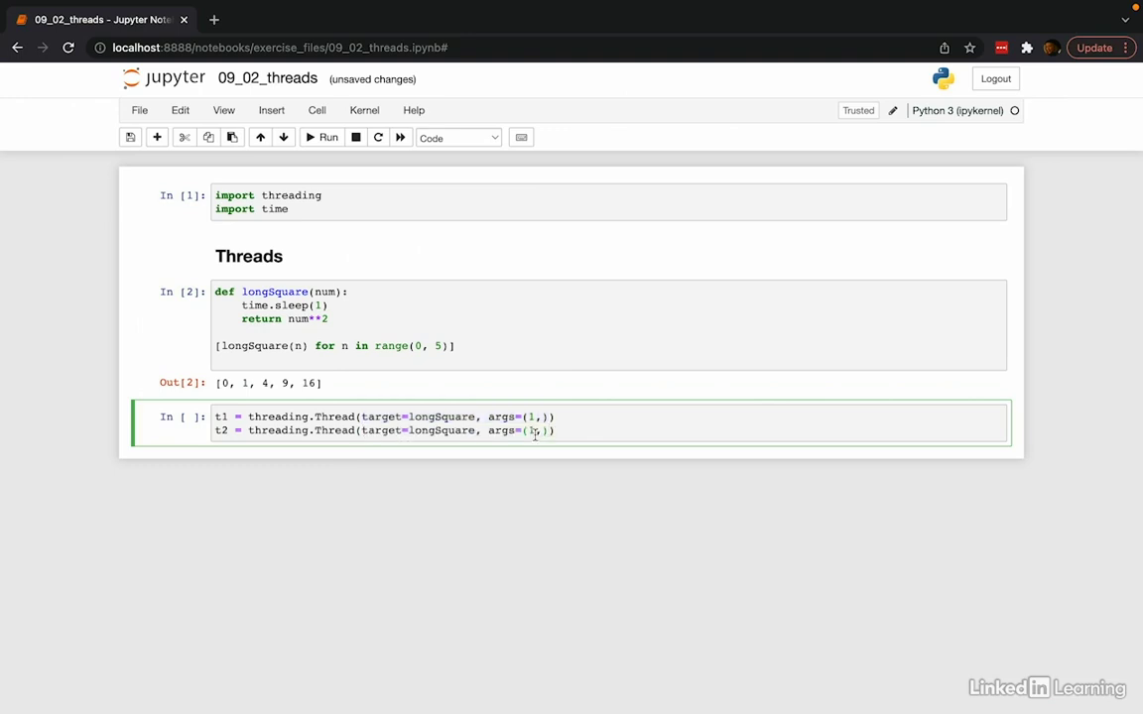
type("2")
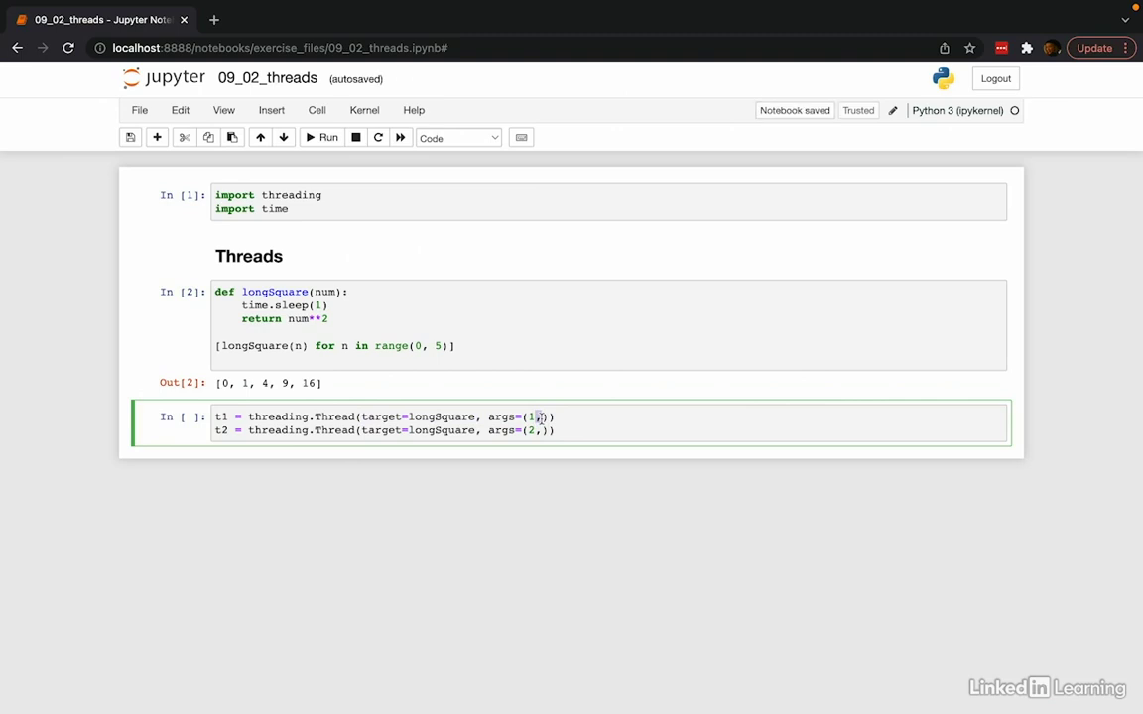
type(",")
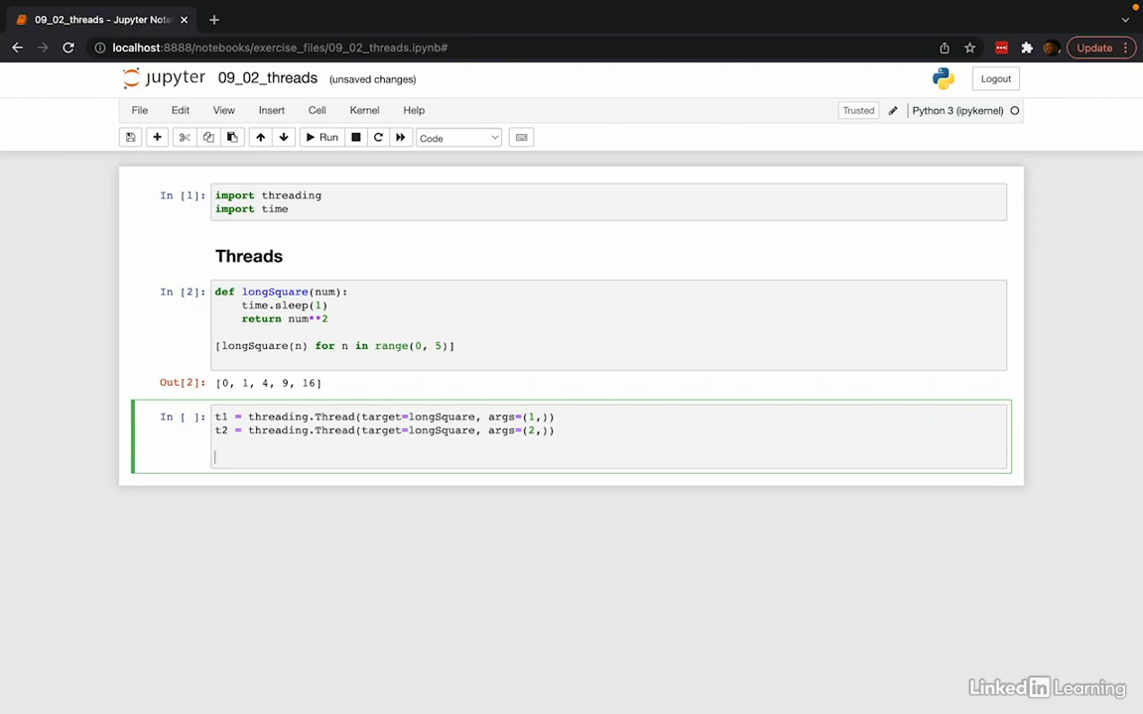
Add start() and join() calls for t1 and t2 and run the cell
type("t1.start(")
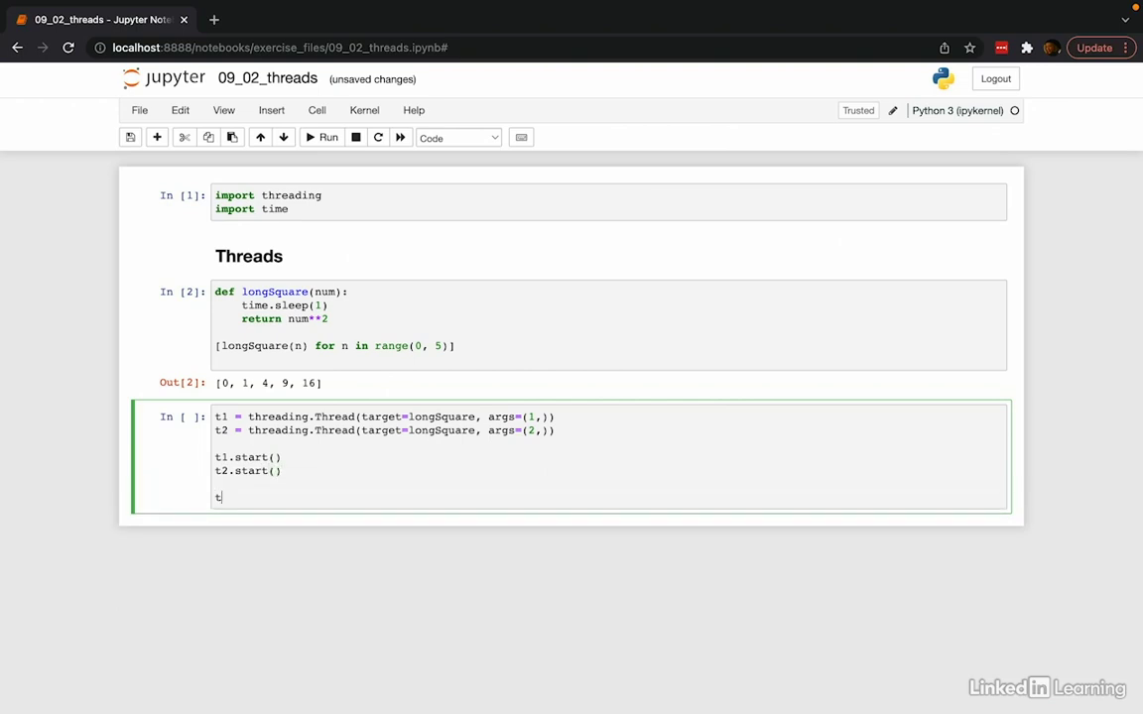
type("1.join()")
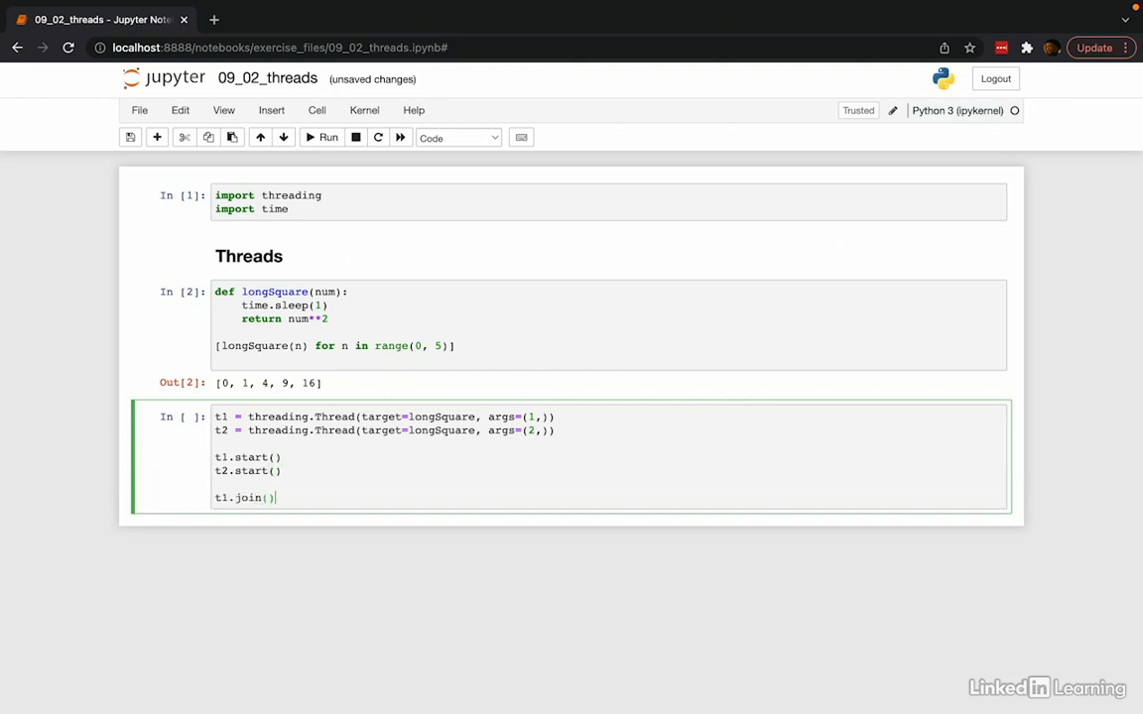
type("t2.join()")
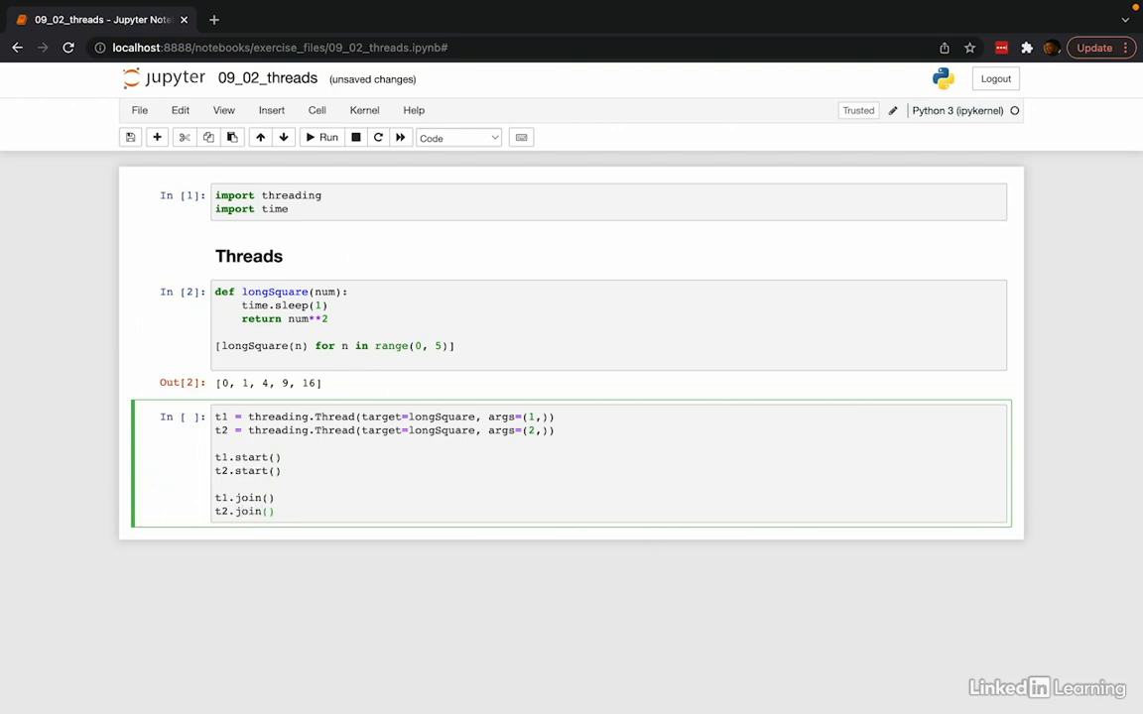
left_click(294, 496)
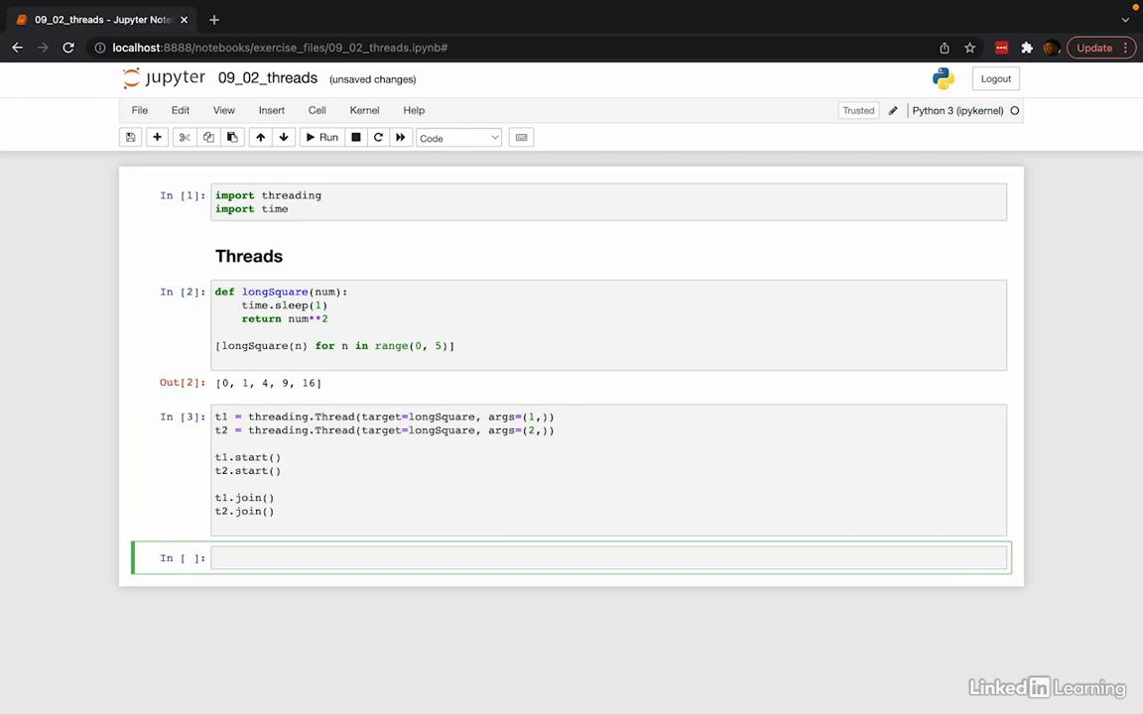
type("t1.r")
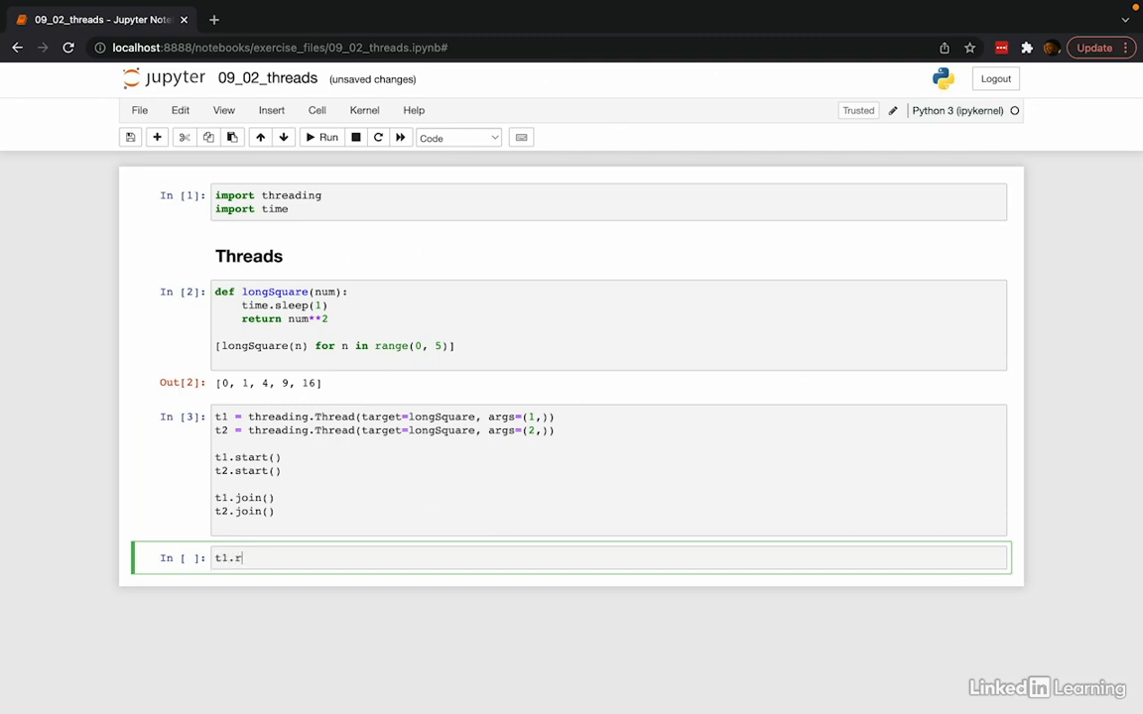
type("esults")
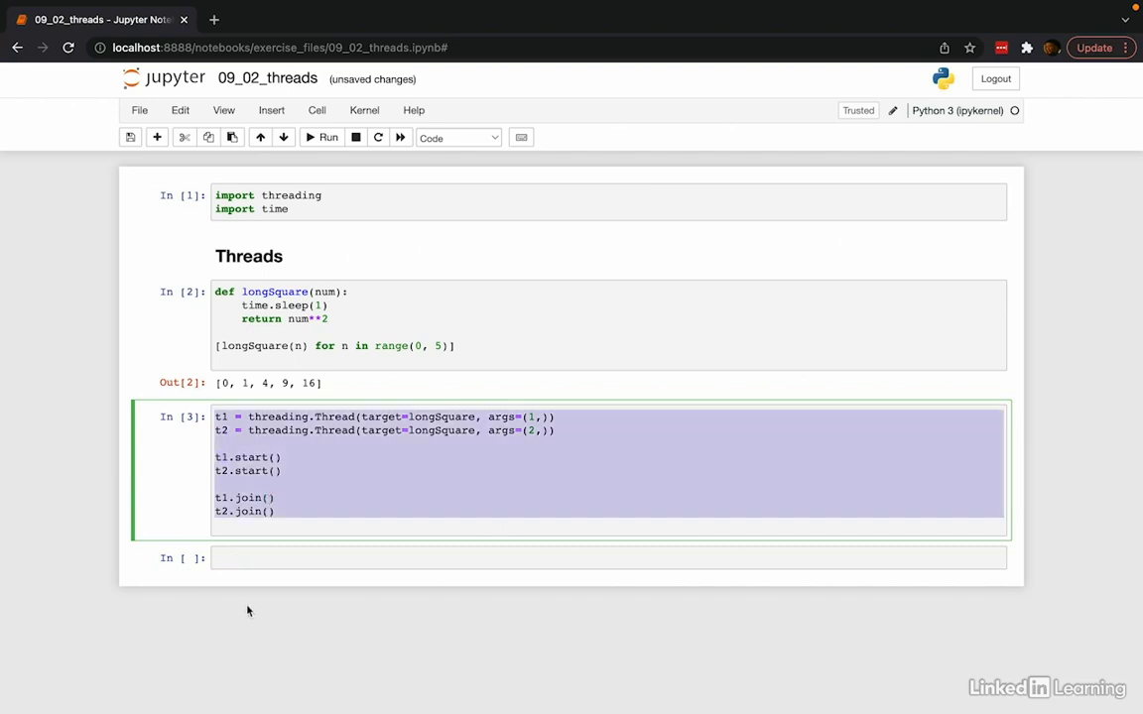
Rewrite longSquare to take results and store results[num] = num**2, passing results to both threads
type("results = {")
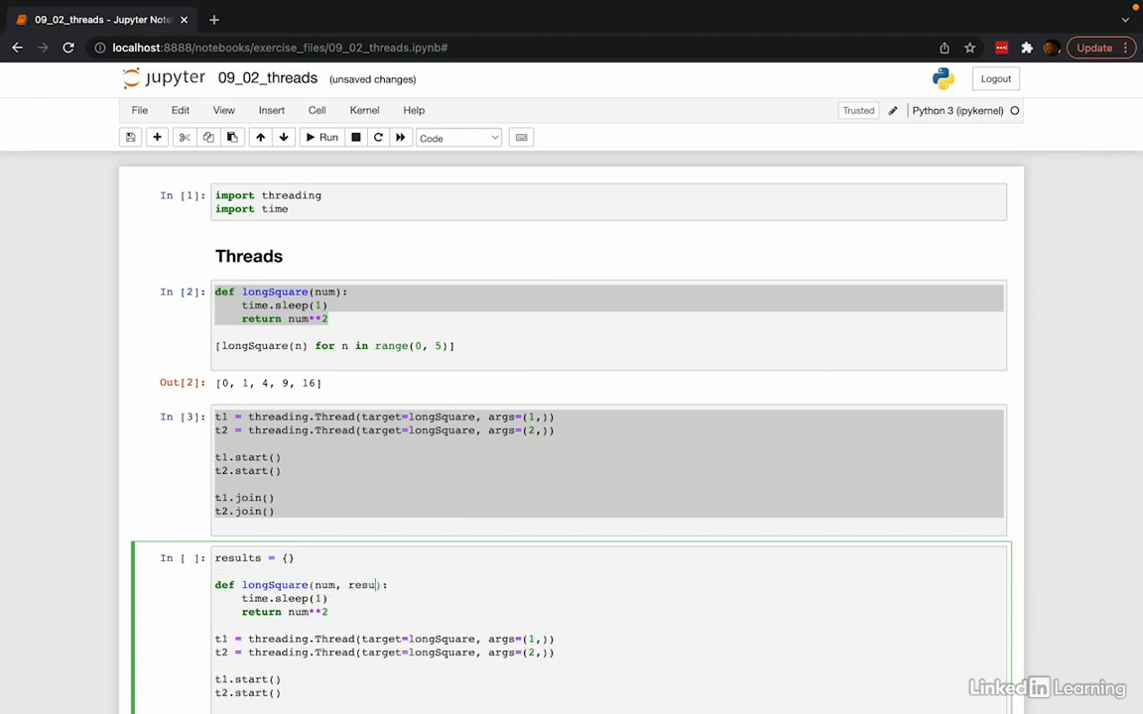
scroll("down", 3)
type("lts")
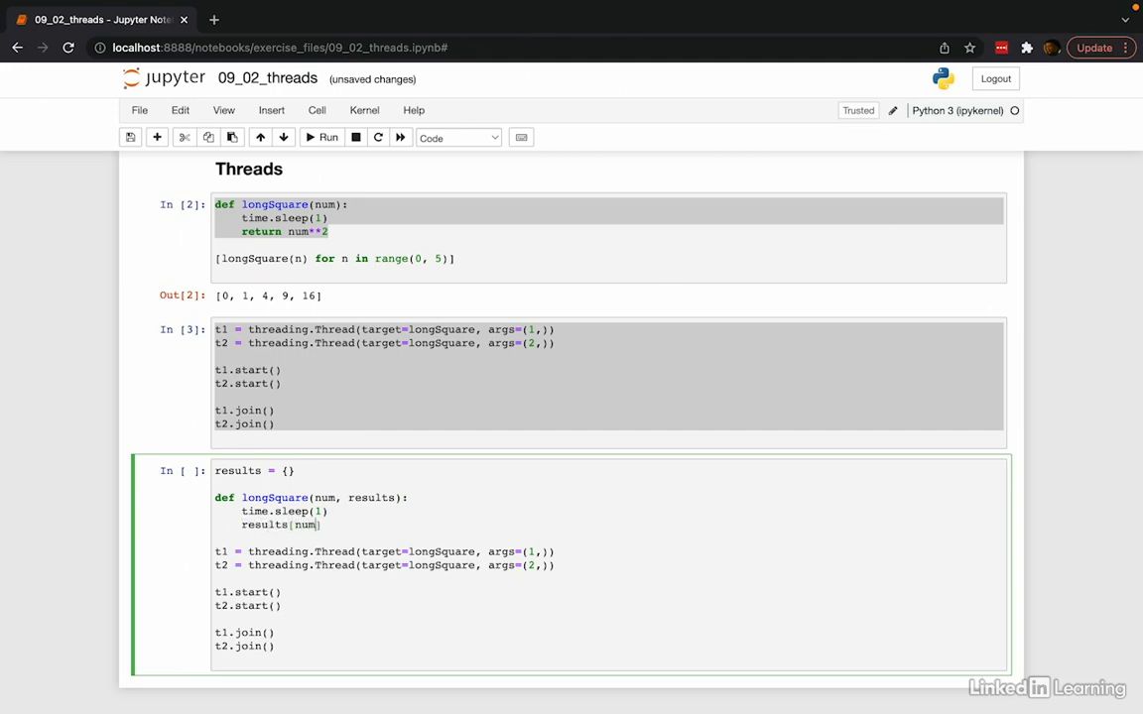
type("= num**2")
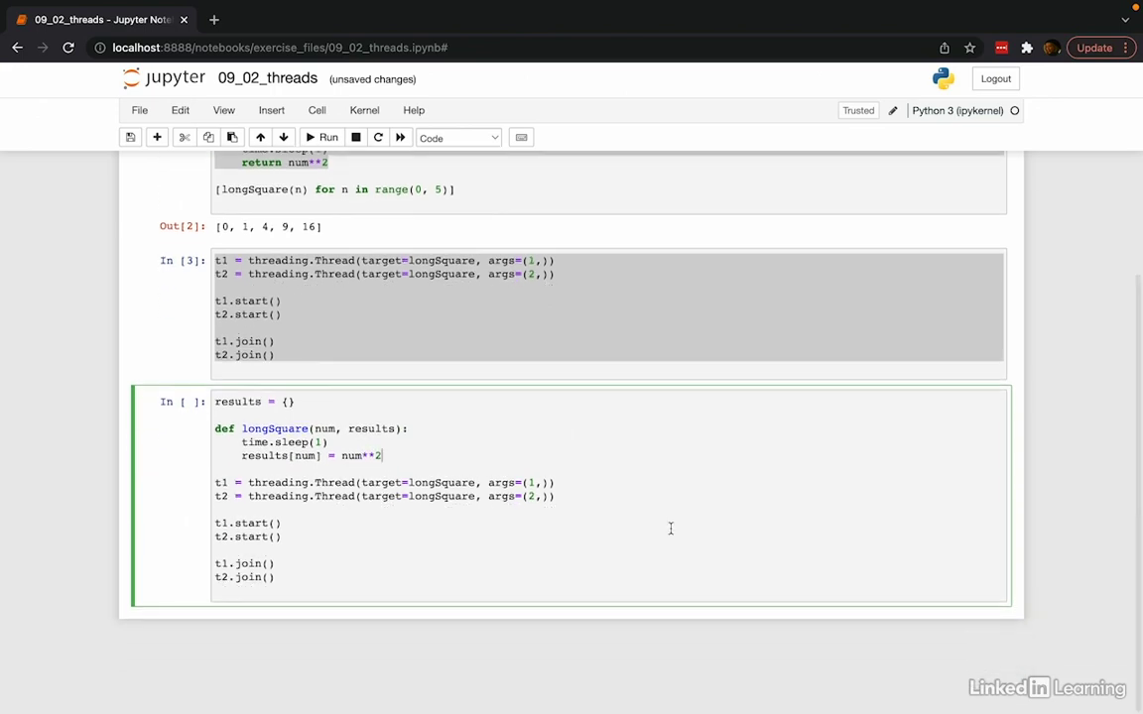
type("results")
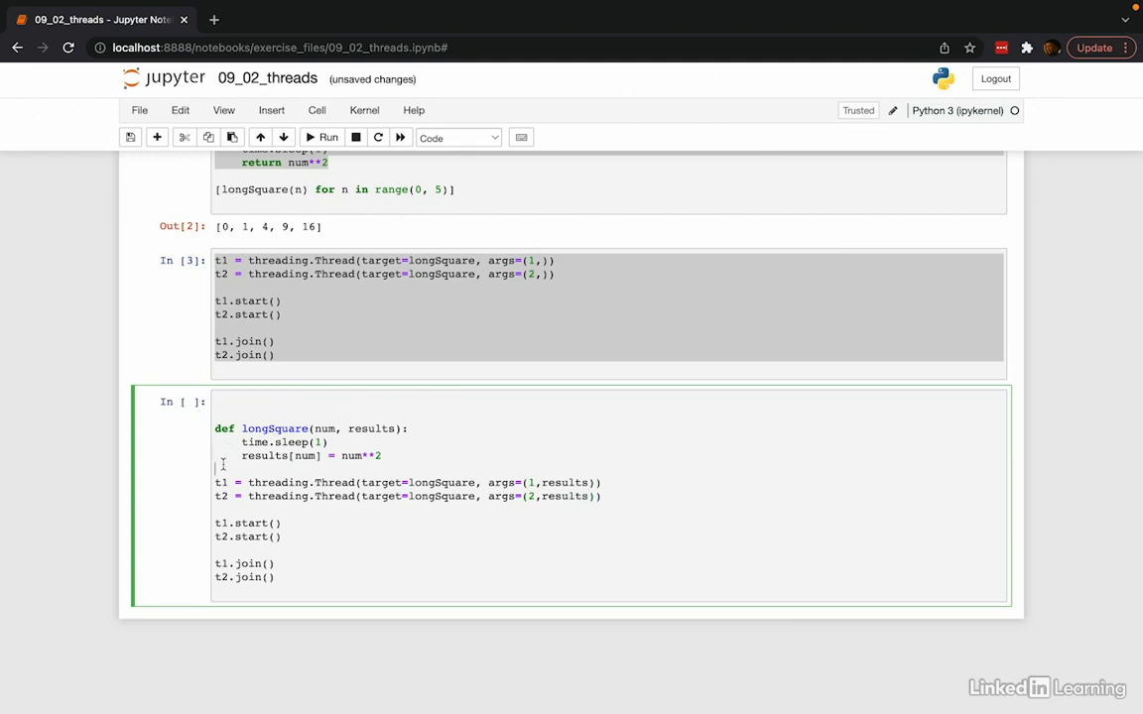
Add results = {} before the threads and print(results) at the end
type("results = {}")
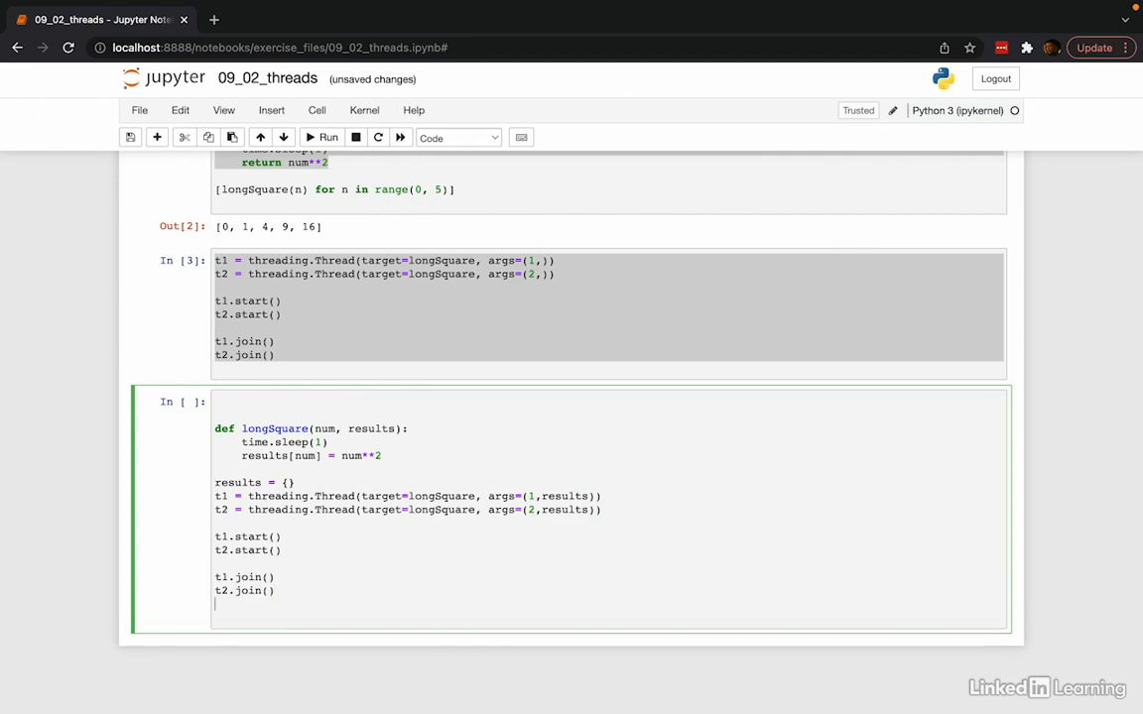
type("print(results)")
type("thread =")
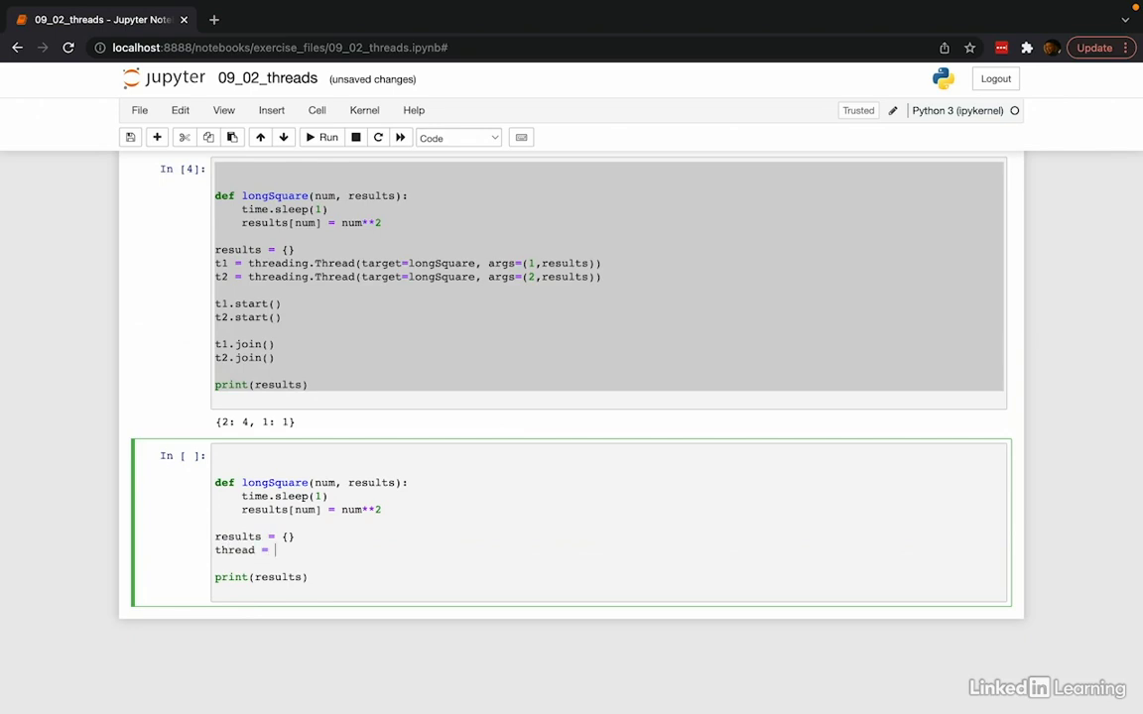
Build threads as a list comprehension of longSquare threads with args (n, results) over range(0, 10)
type("s")
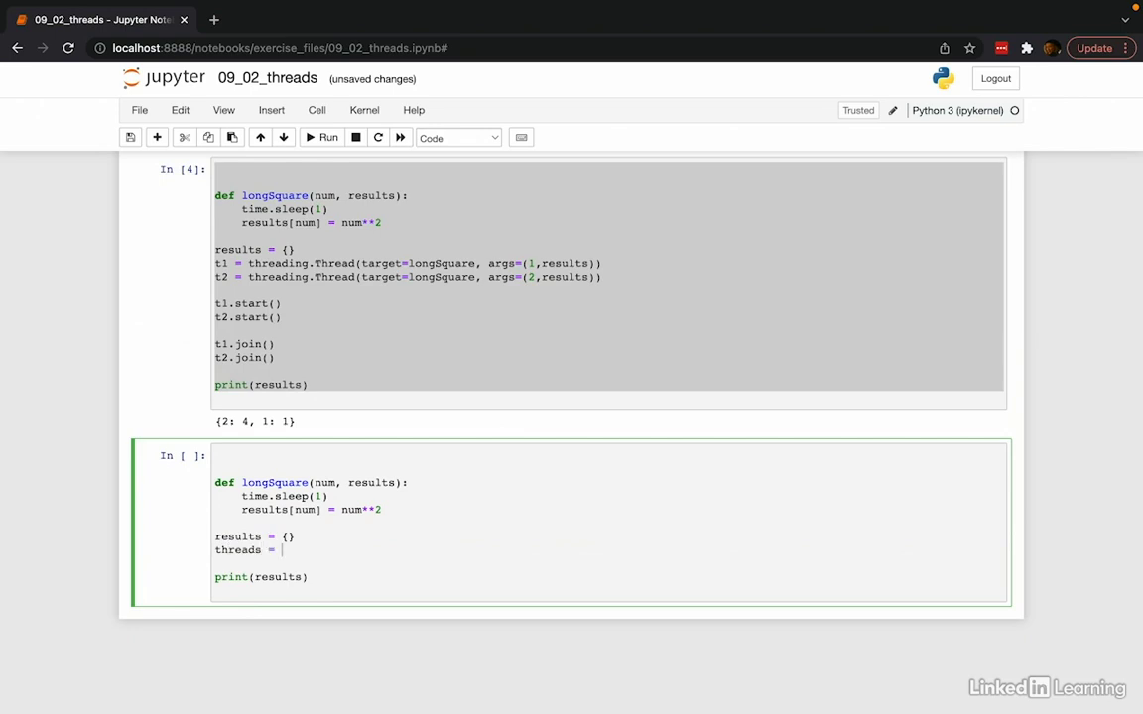
type("[t")
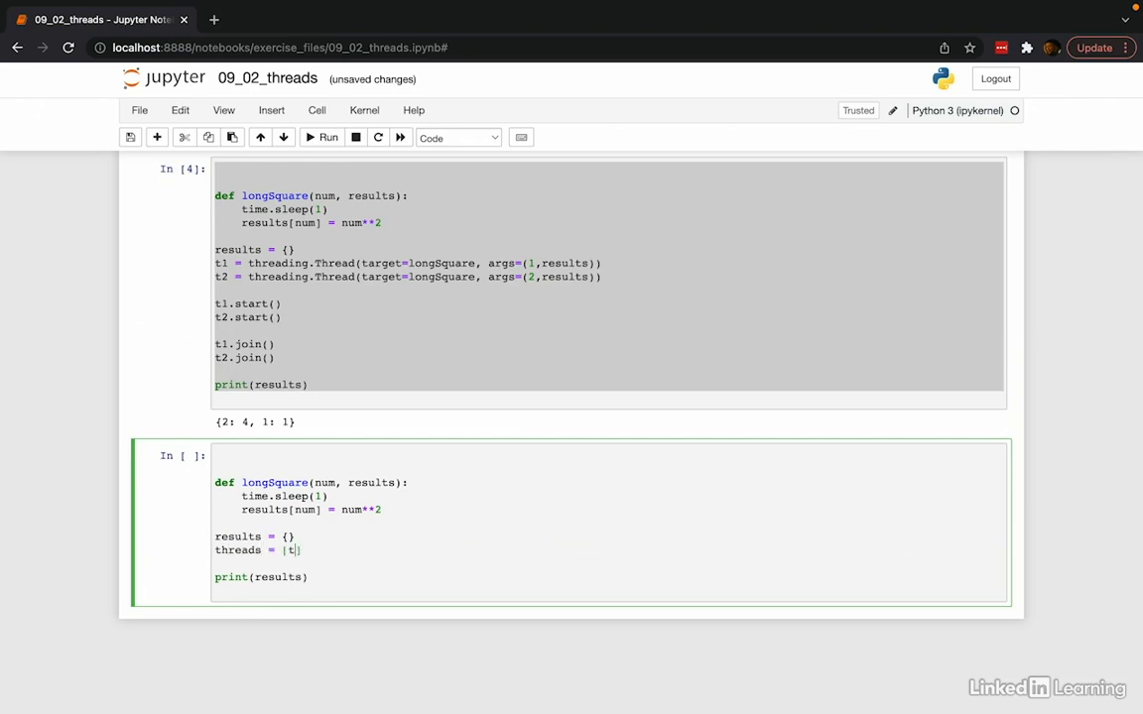
type("hreading.Thread(t")
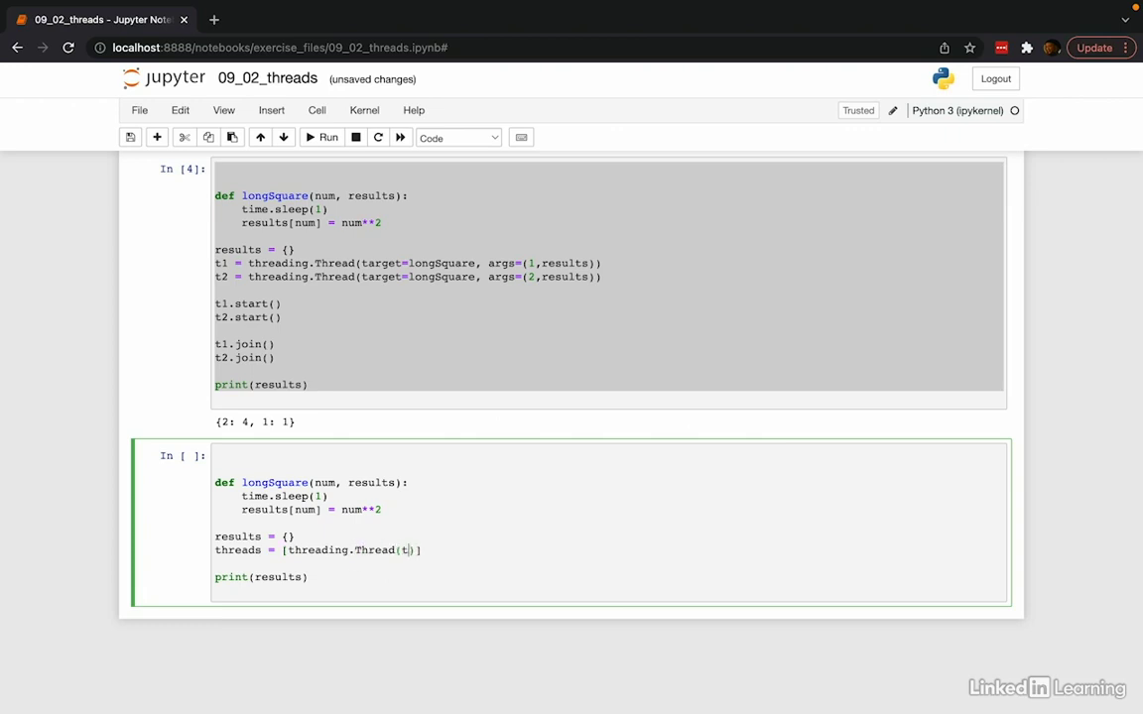
type("arget=longSquare, ar")
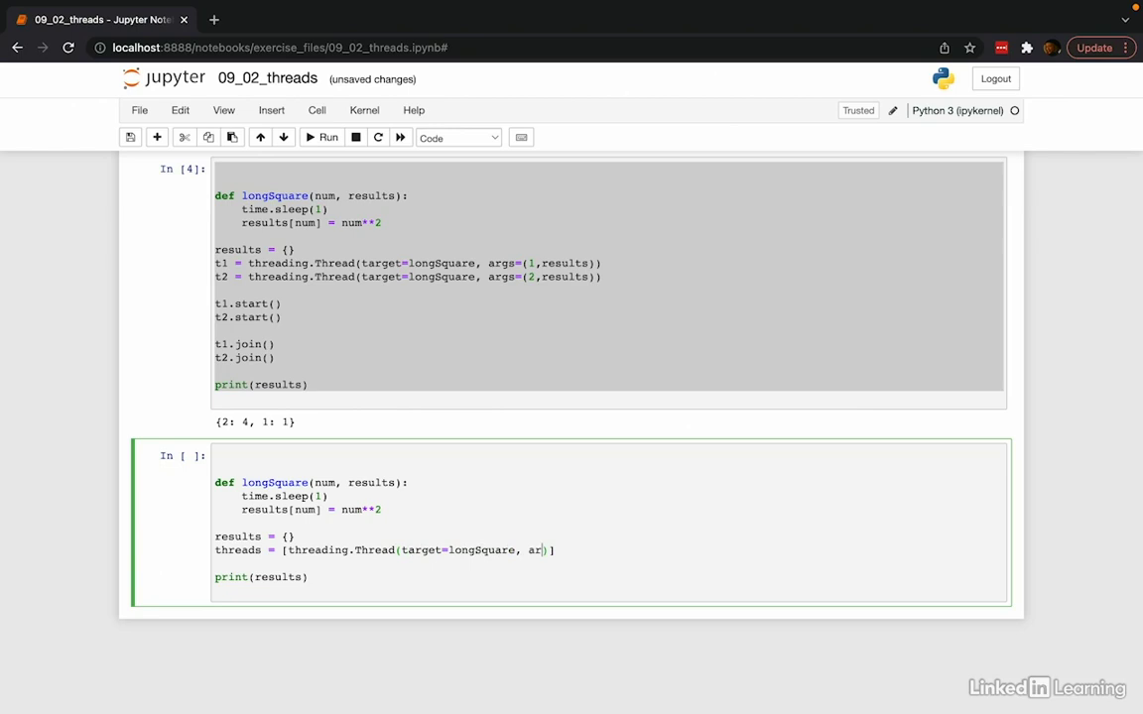
type("gs=")
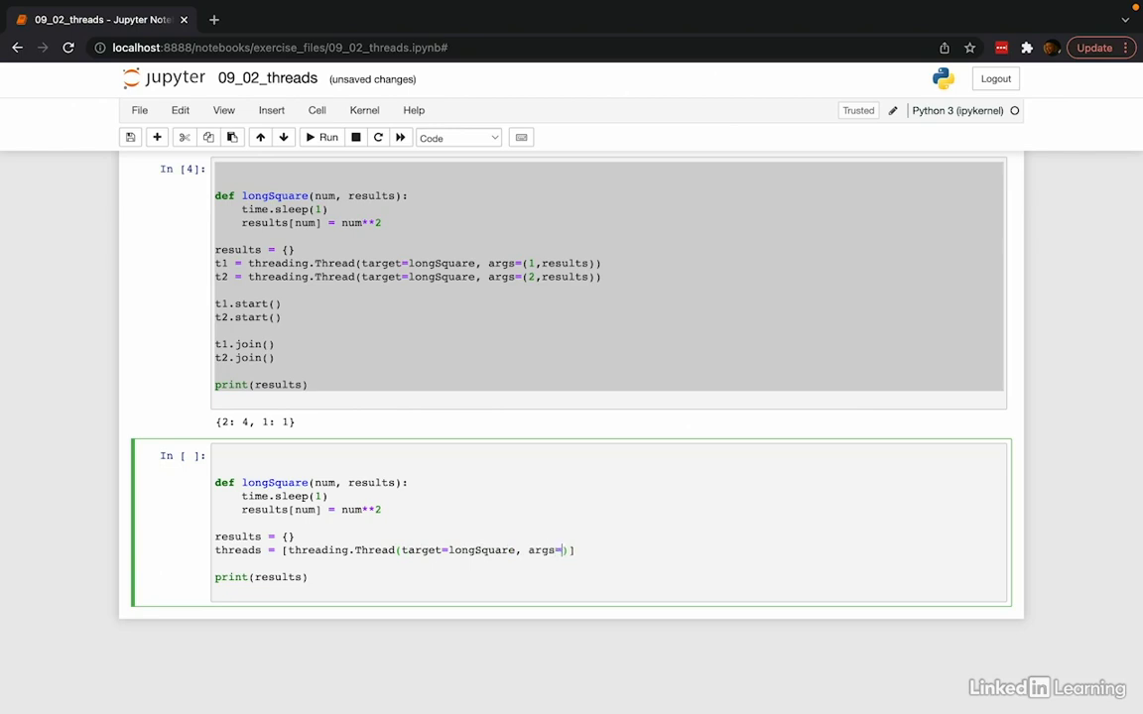
type("n, results")
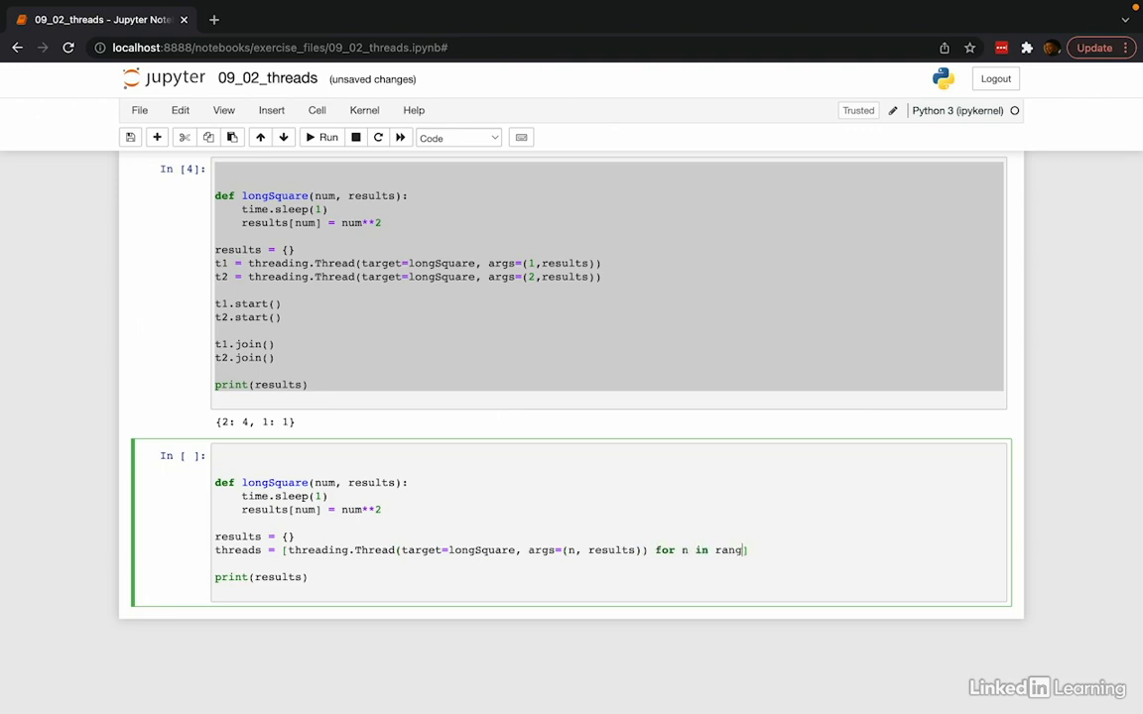
type("e(0, 10)")
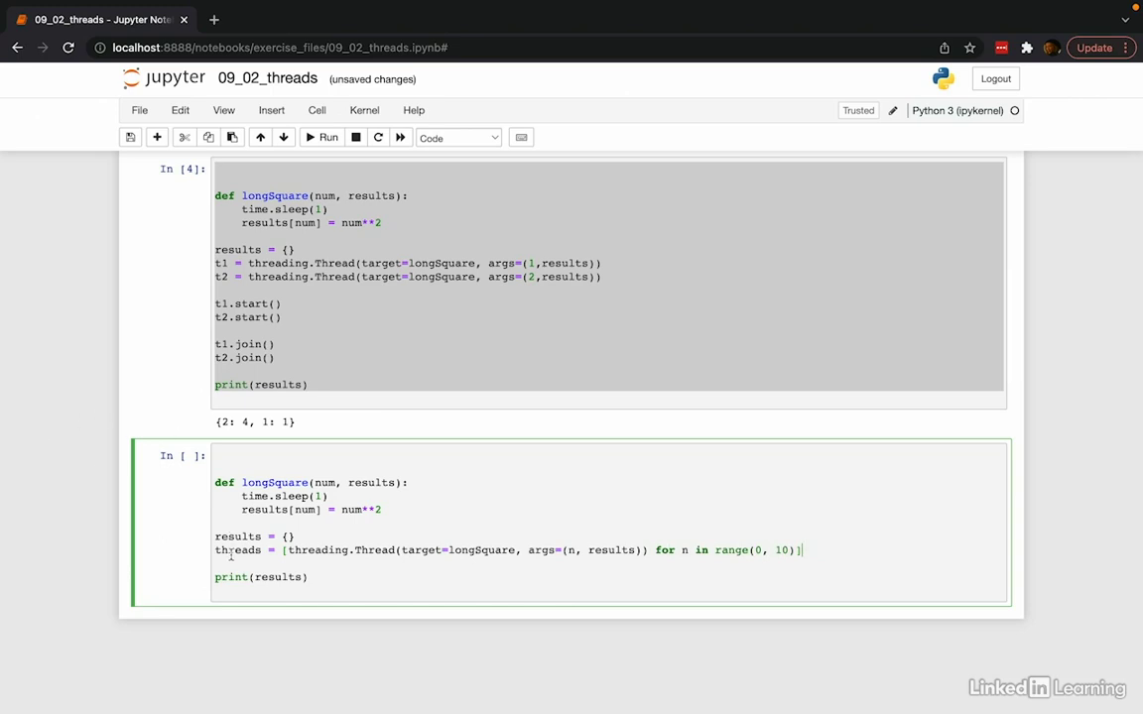
Start and join every thread with [t.start() for t in threads] and [t.join() for t in threads], then run
type("[]")
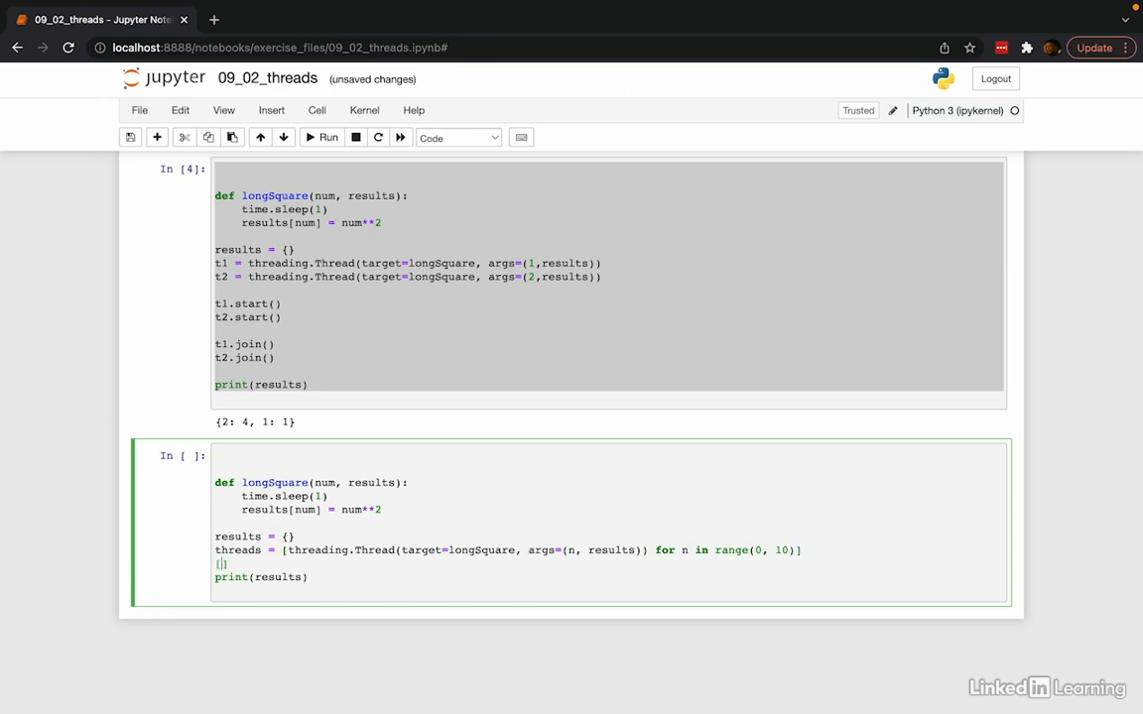
type("t.")
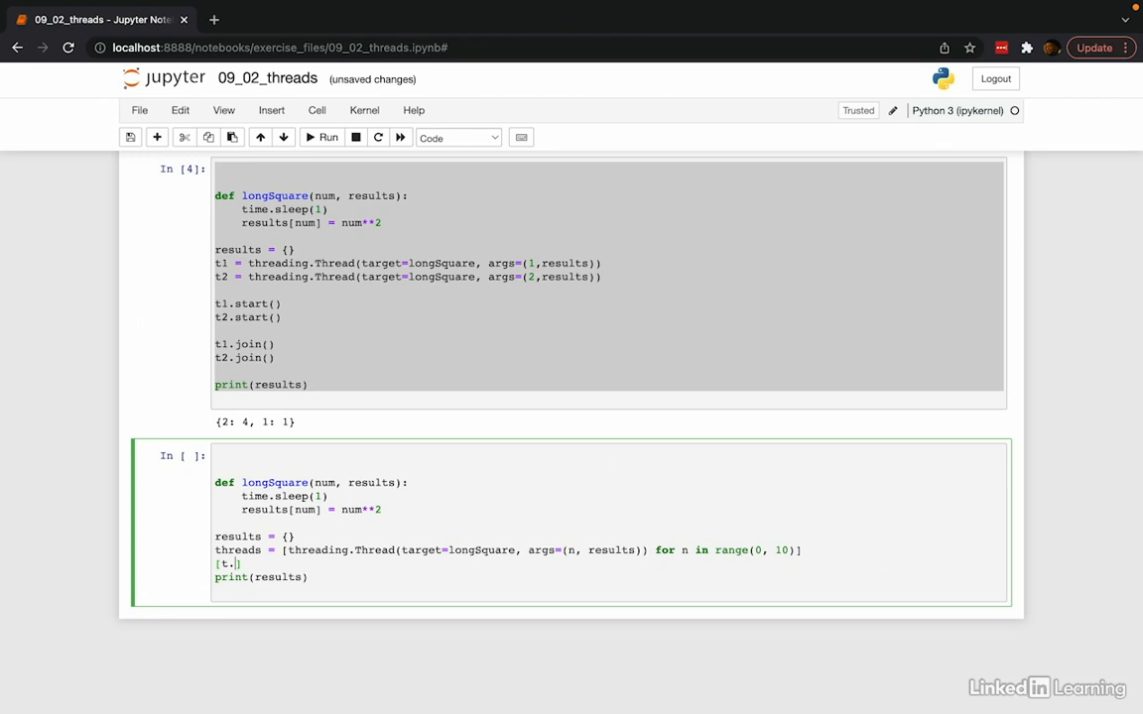
type("start()")
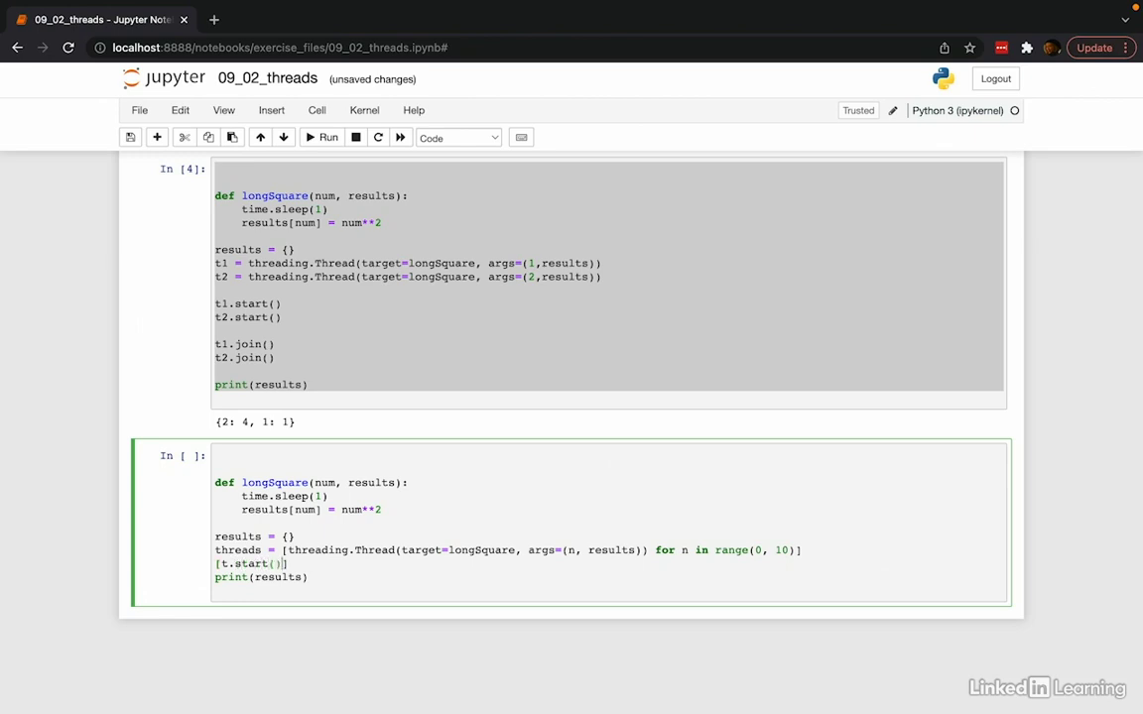
type("for t in")
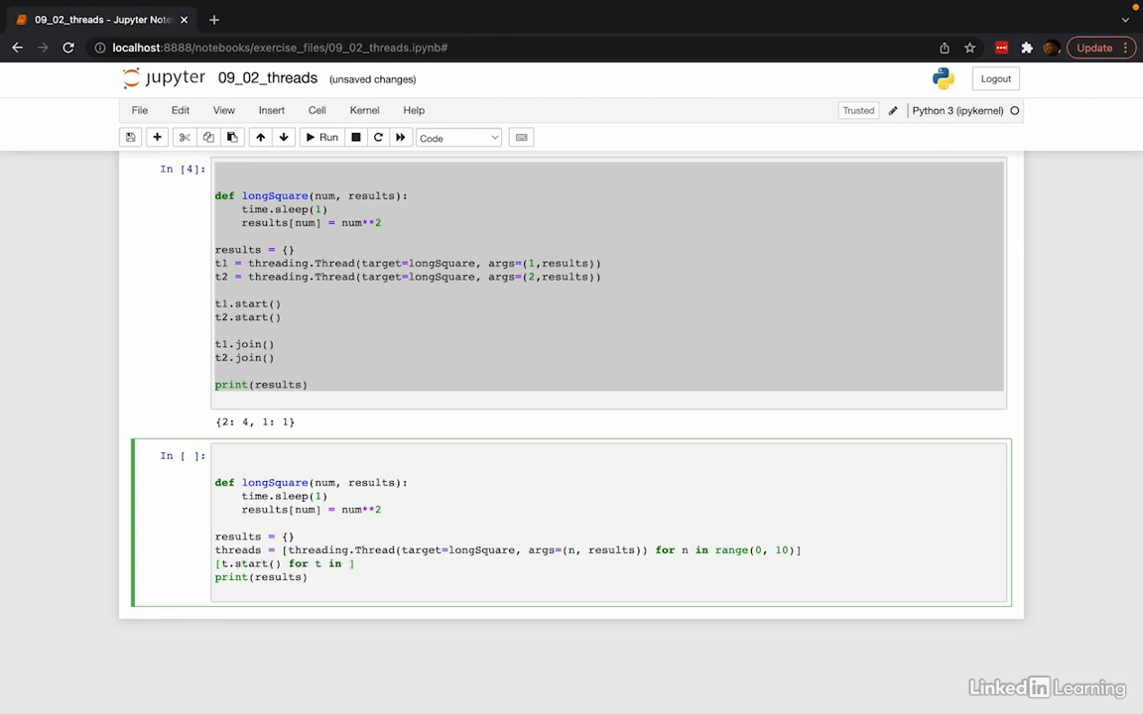
type("threads")
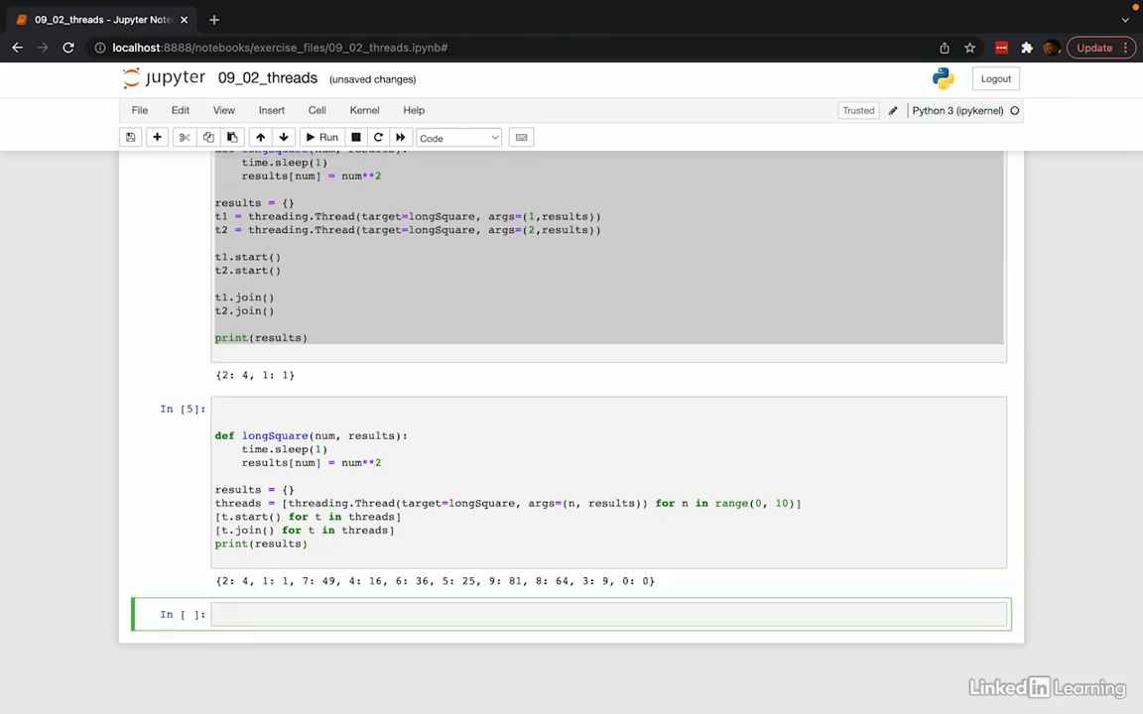
Change the comprehension to range(0, 100) and rerun the cell
left_click(786, 504)
type("0")
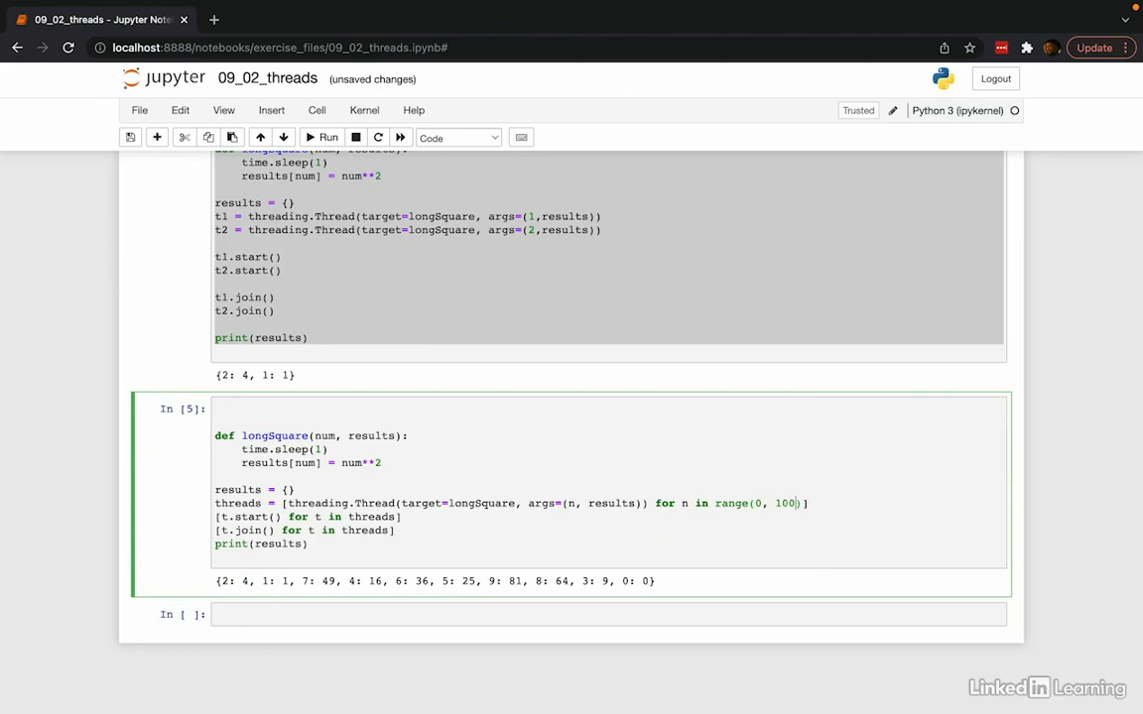
left_click(321, 137)
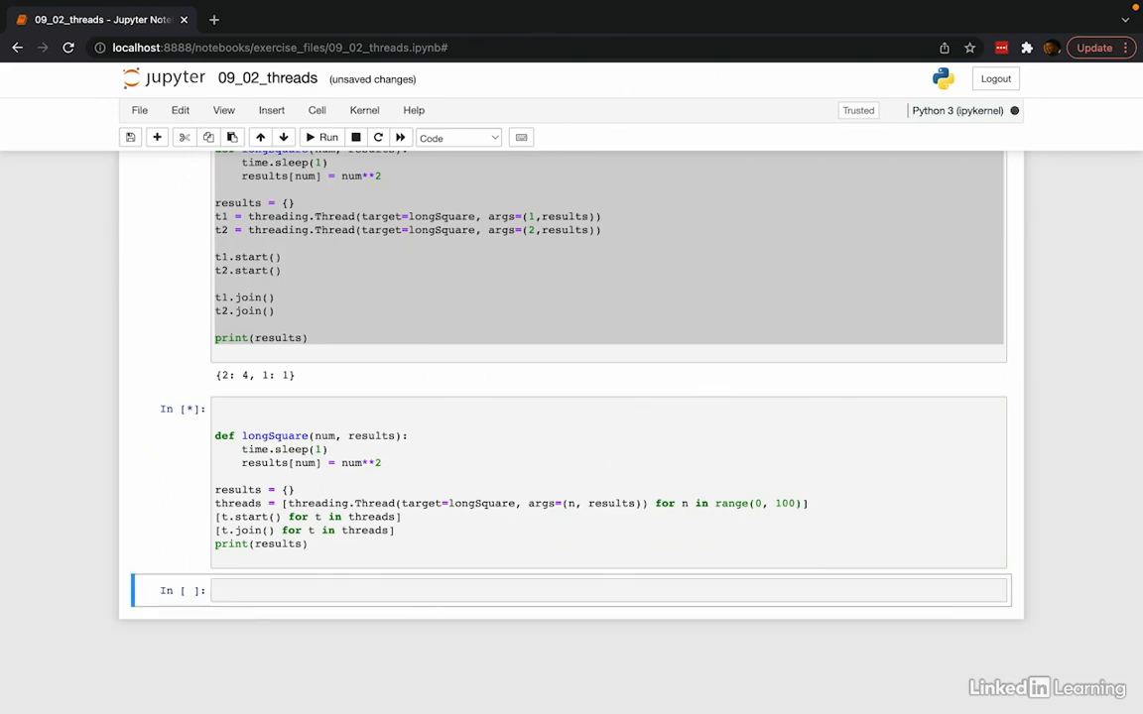